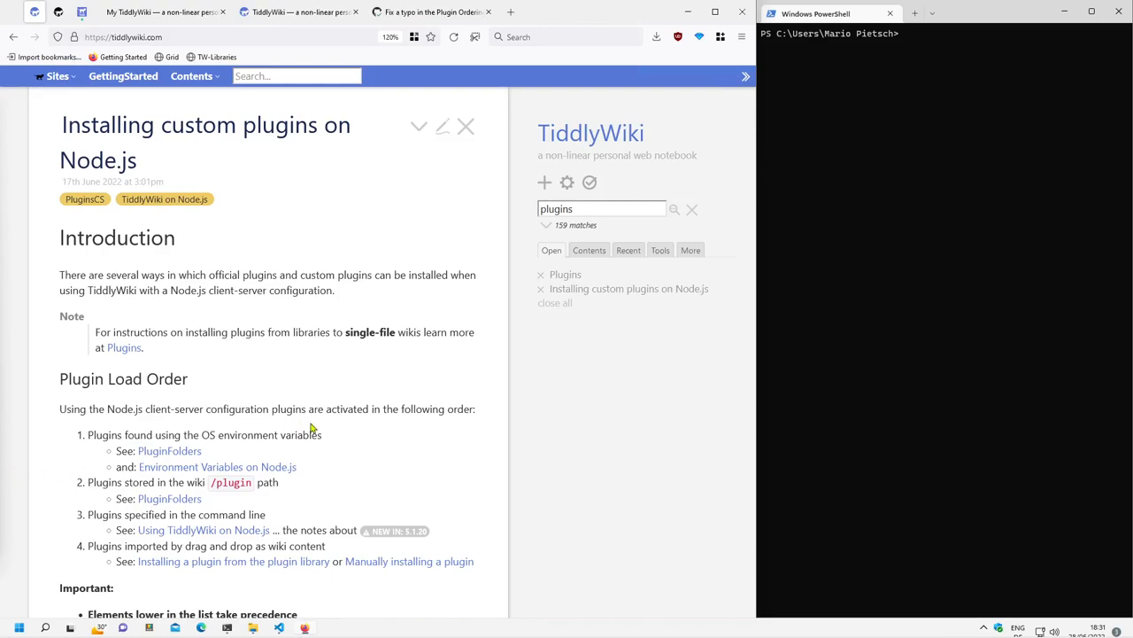
pyautogui.moveTo(361, 432)
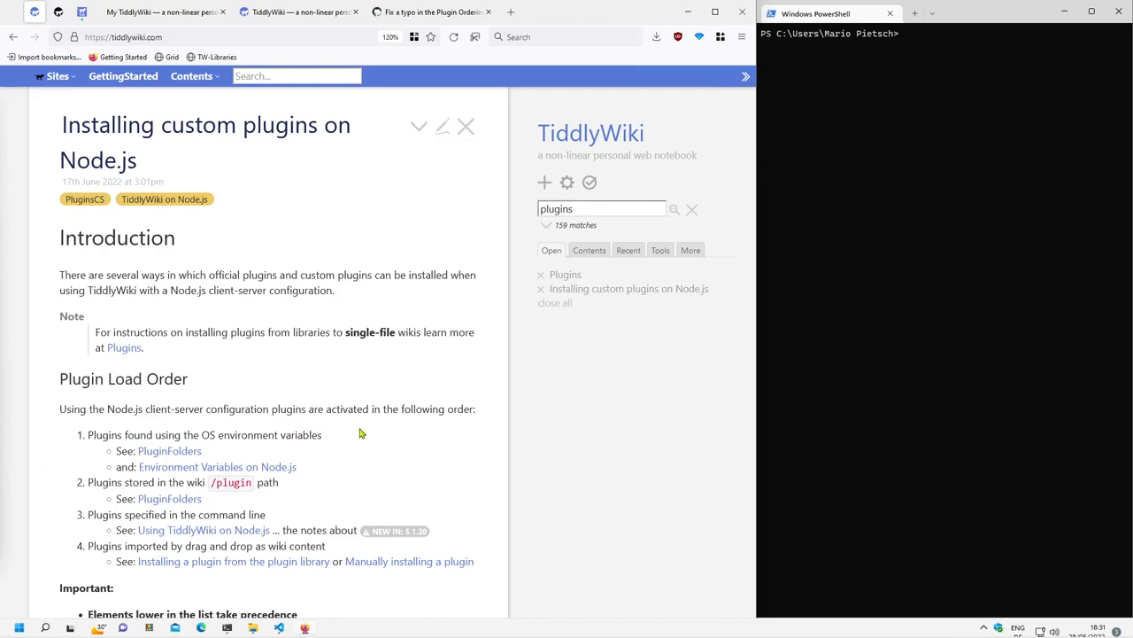
pyautogui.moveTo(205, 145)
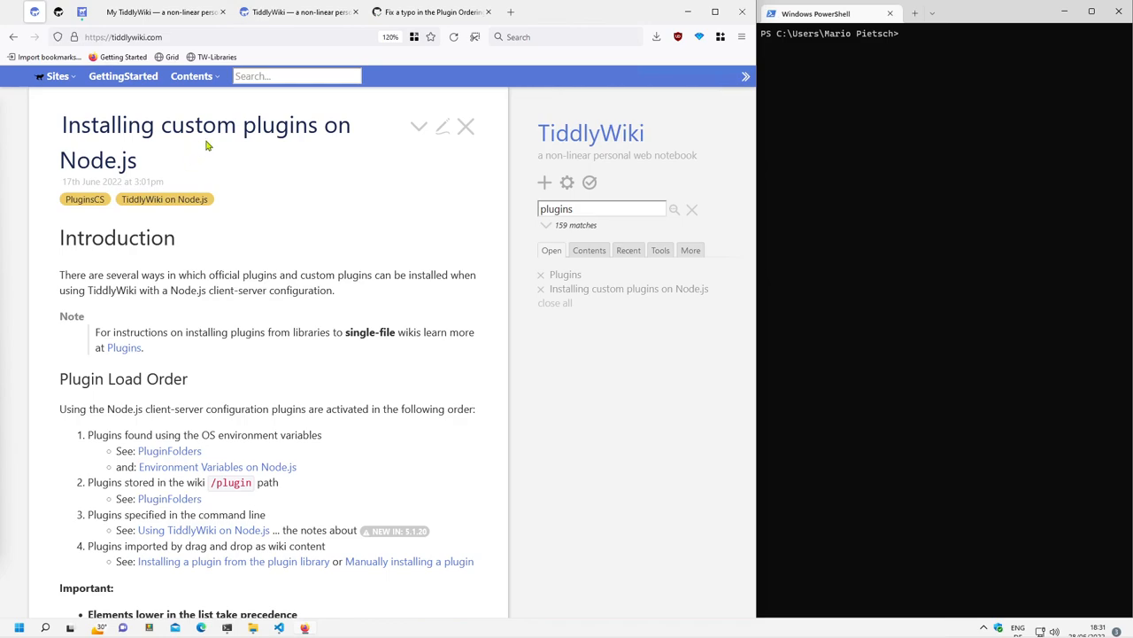
pyautogui.moveTo(267, 149)
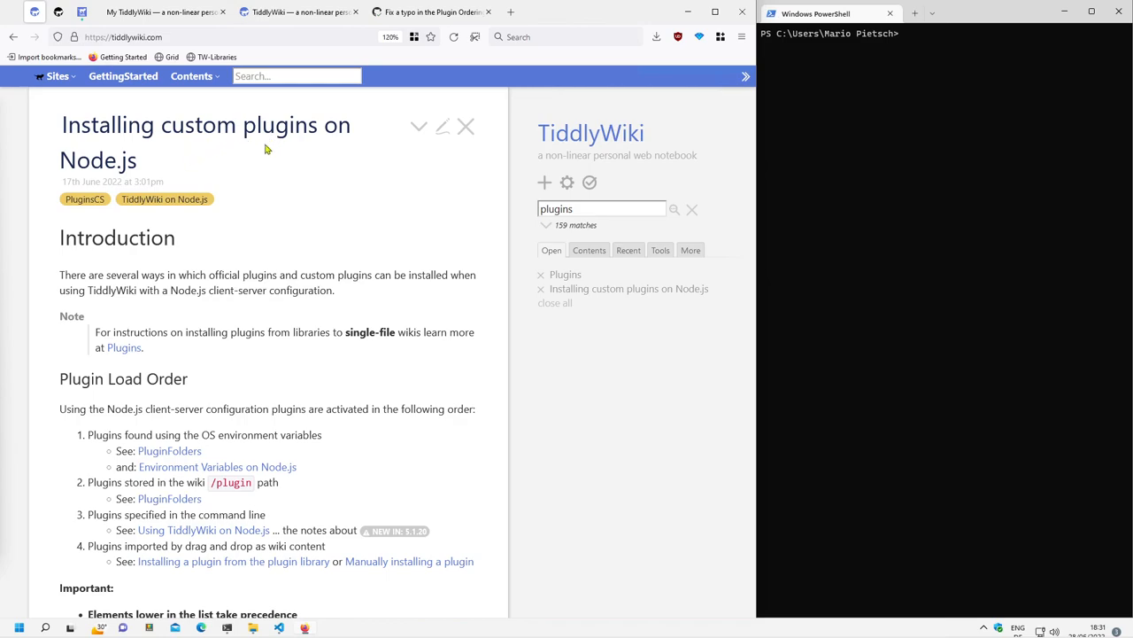
pyautogui.moveTo(273, 528)
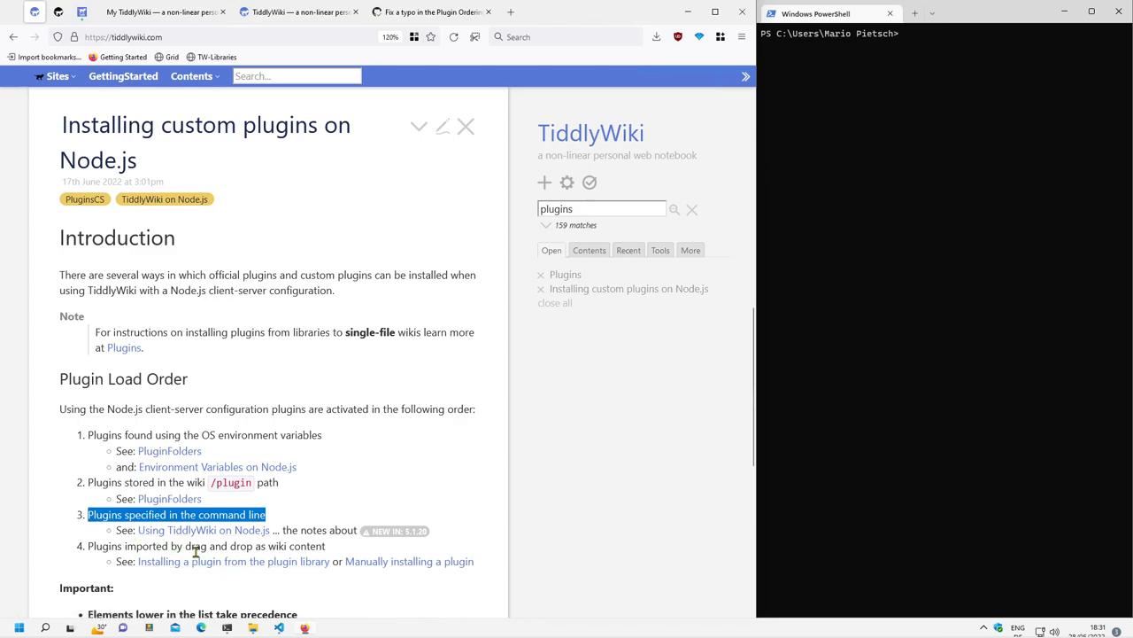
pyautogui.moveTo(322, 514)
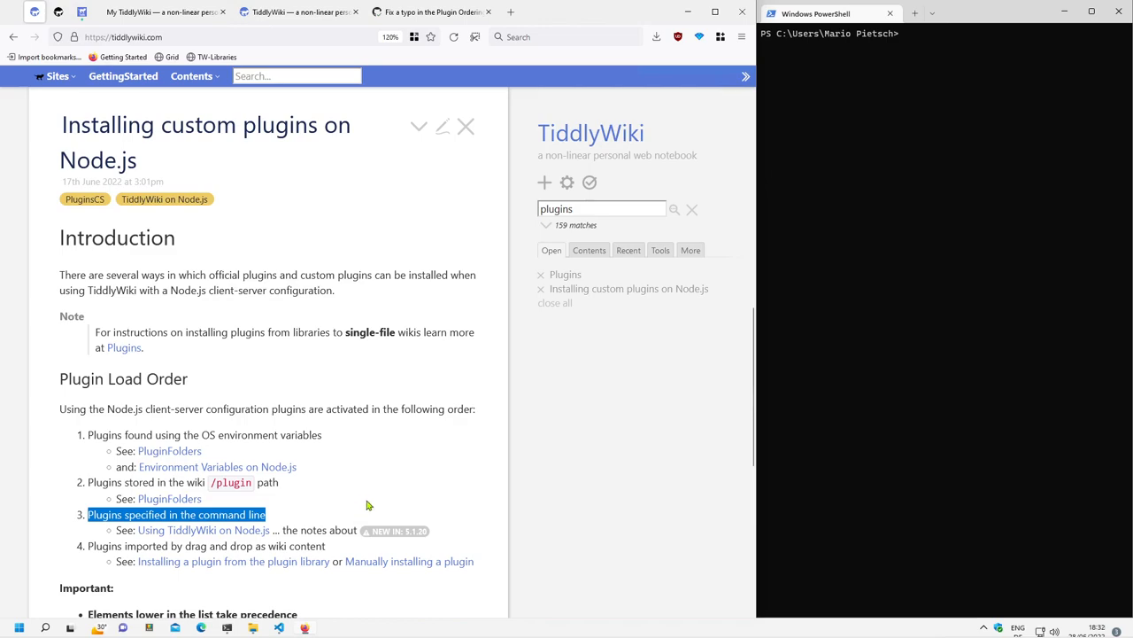
pyautogui.moveTo(345, 510)
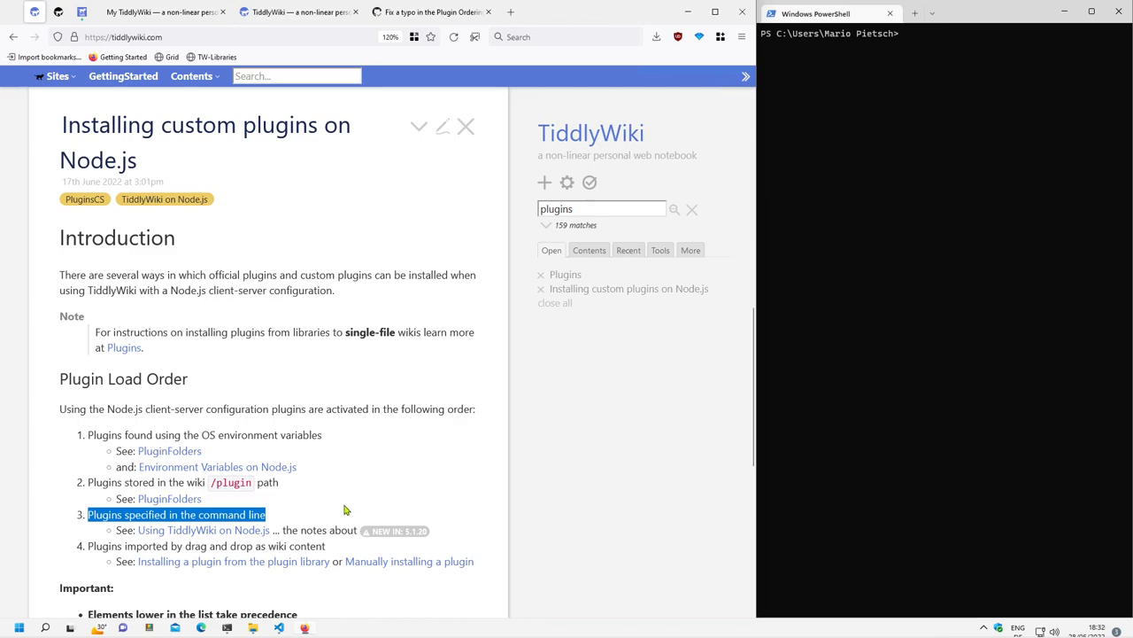
pyautogui.moveTo(255, 536)
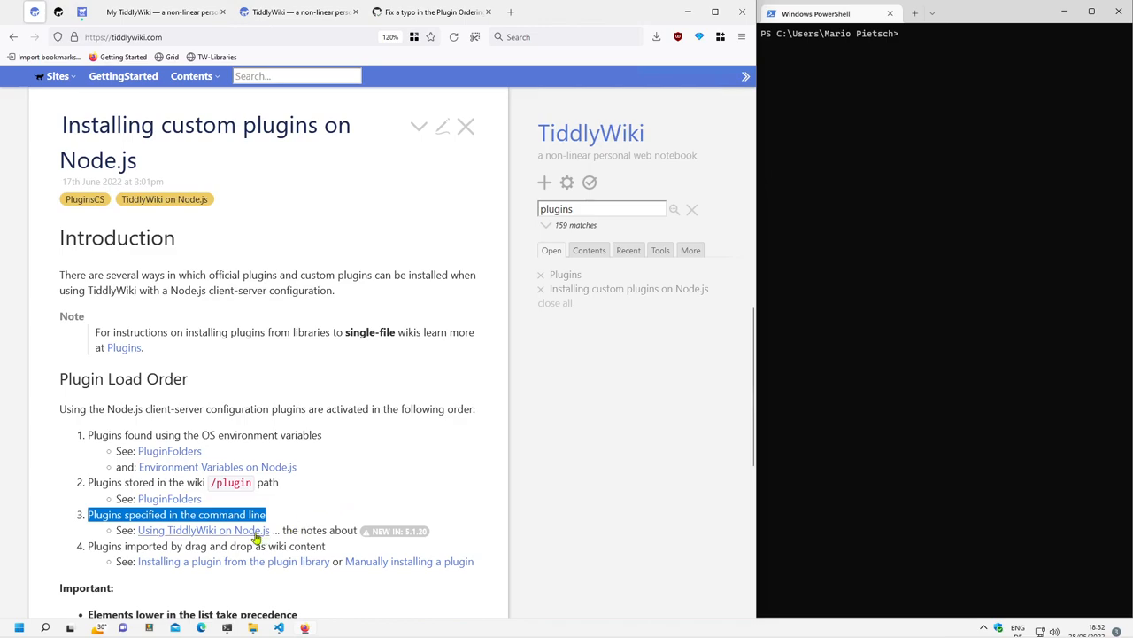
# Read the Using TiddlyWiki on Node.js tiddler down to the command syntax and mark its plugin name argument.
pyautogui.click(202, 530)
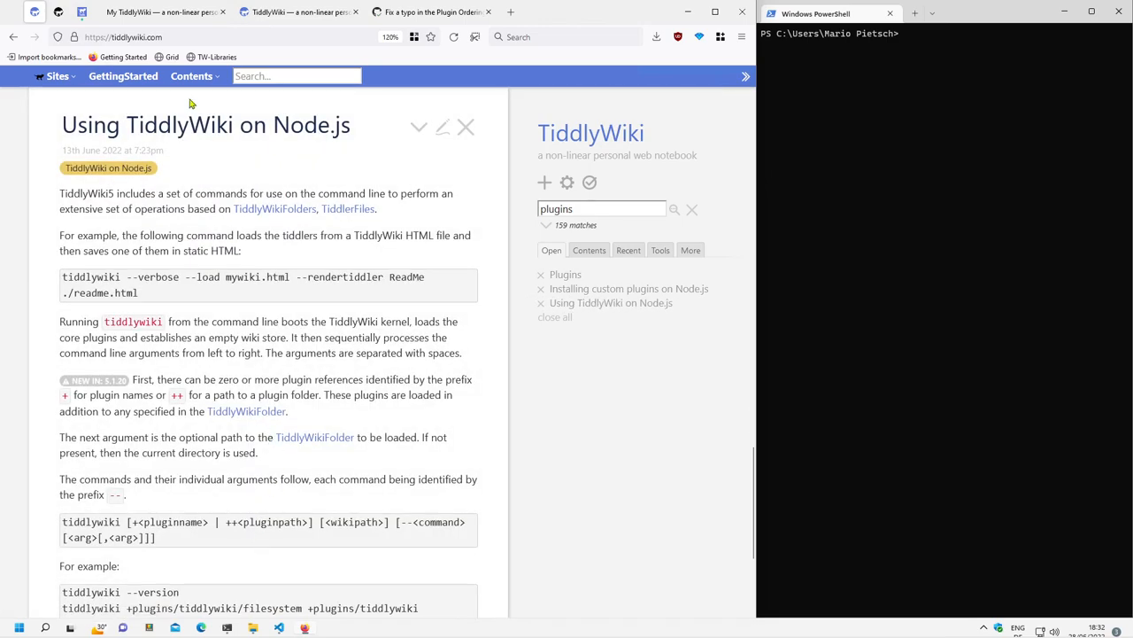
pyautogui.moveTo(142, 273)
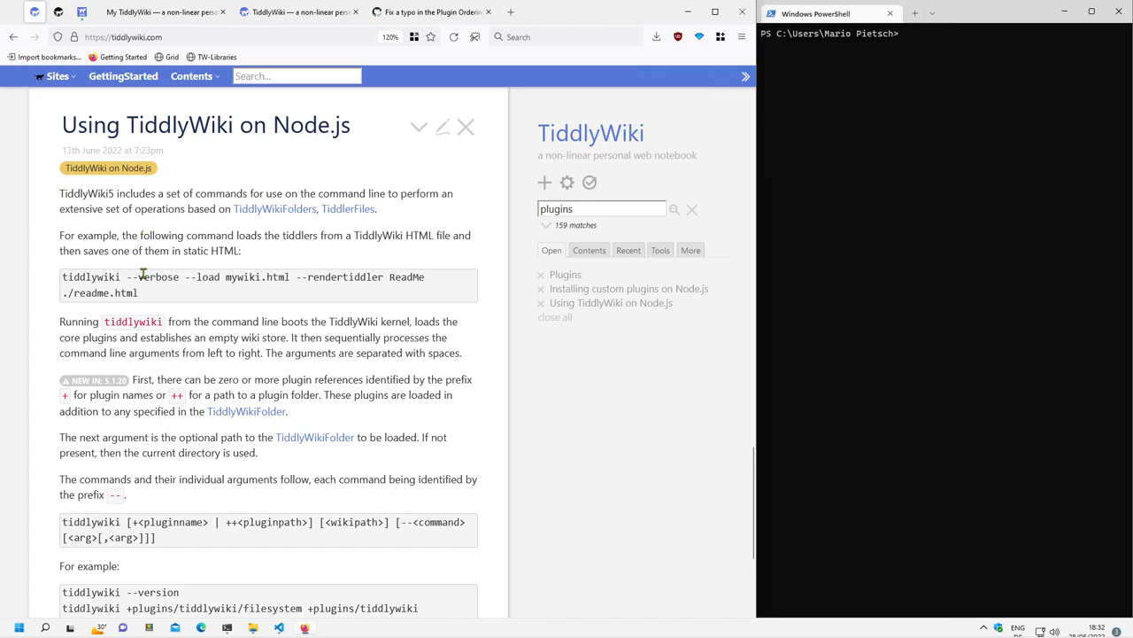
pyautogui.moveTo(220, 291)
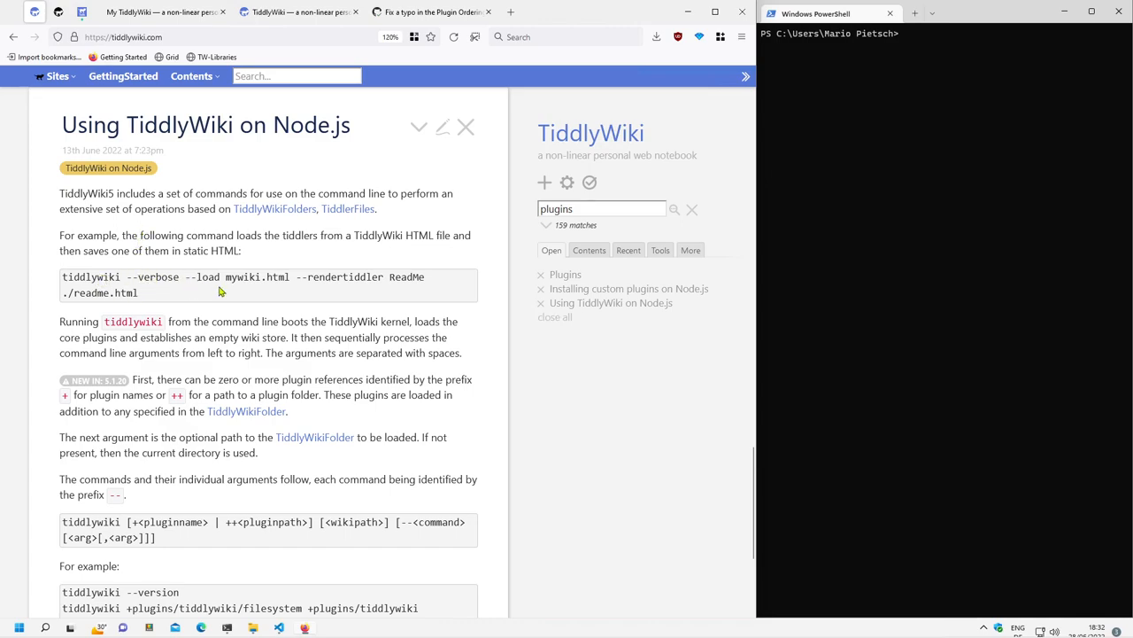
pyautogui.scroll(-3)
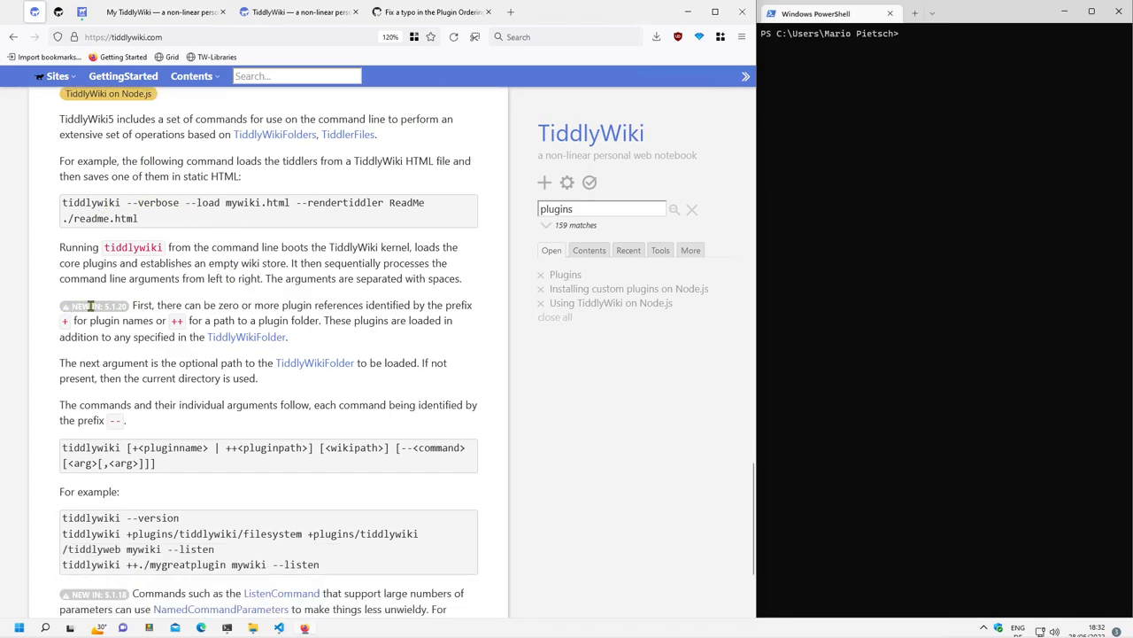
pyautogui.doubleClick(142, 305)
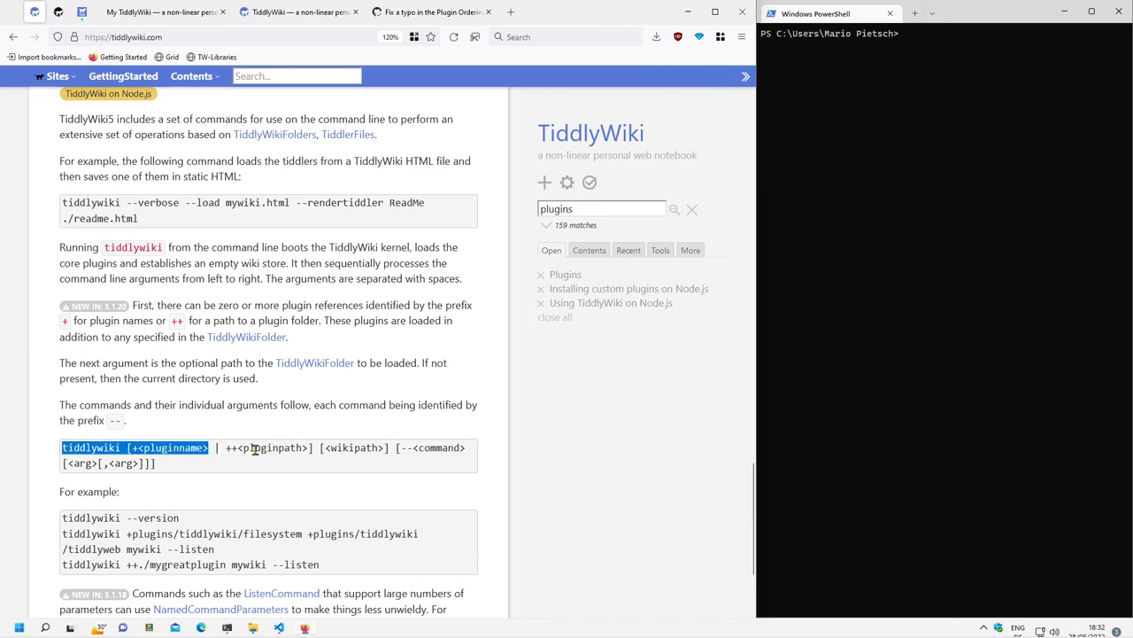
pyautogui.moveTo(339, 453)
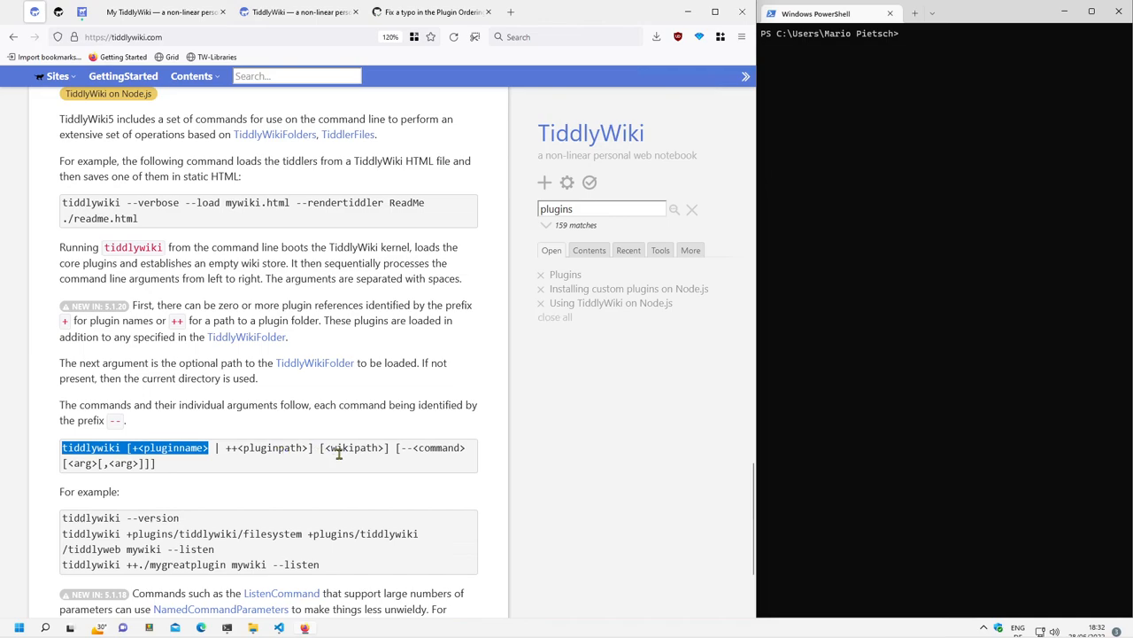
pyautogui.moveTo(411, 464)
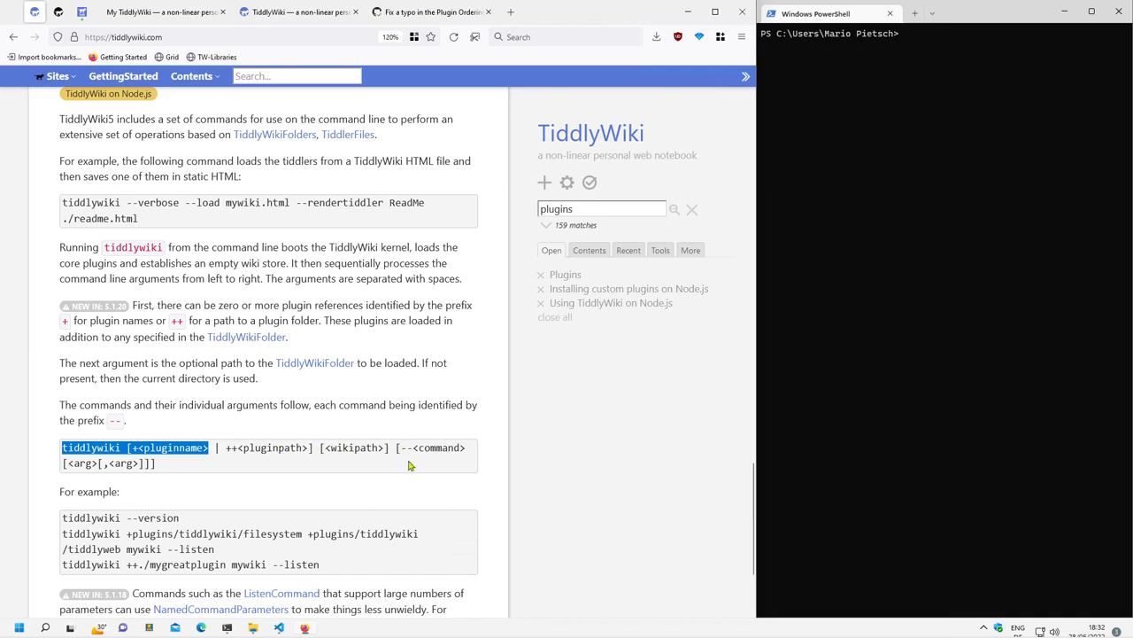
pyautogui.moveTo(457, 461)
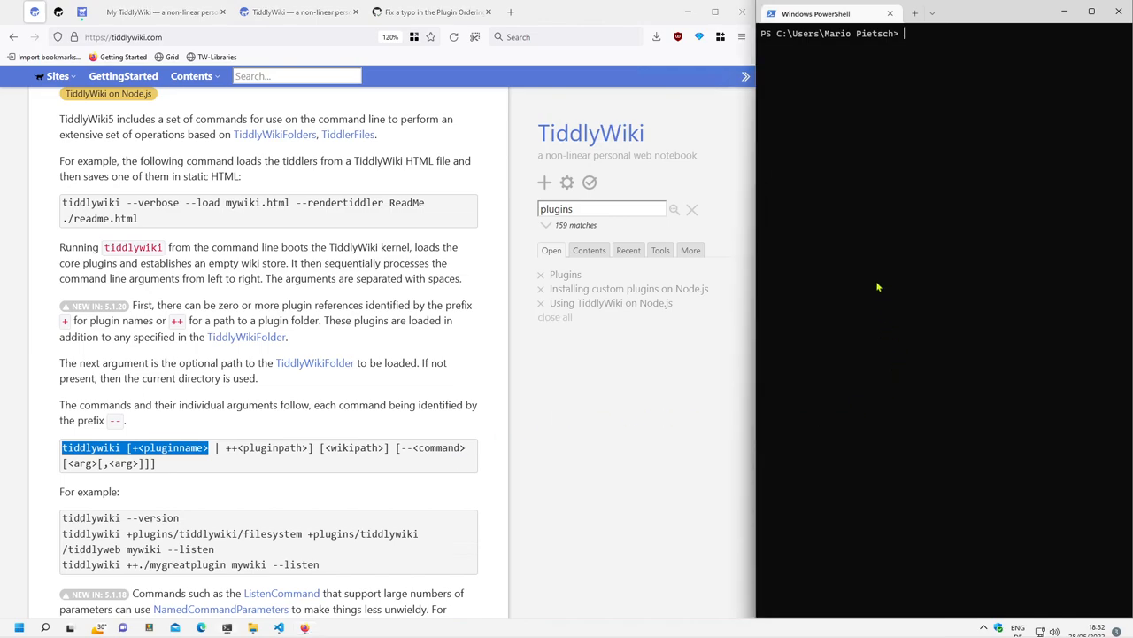
# Run tiddlywiki.cmd with no arguments to list its available commands.
pyautogui.write('tiddlywiki.cmd')
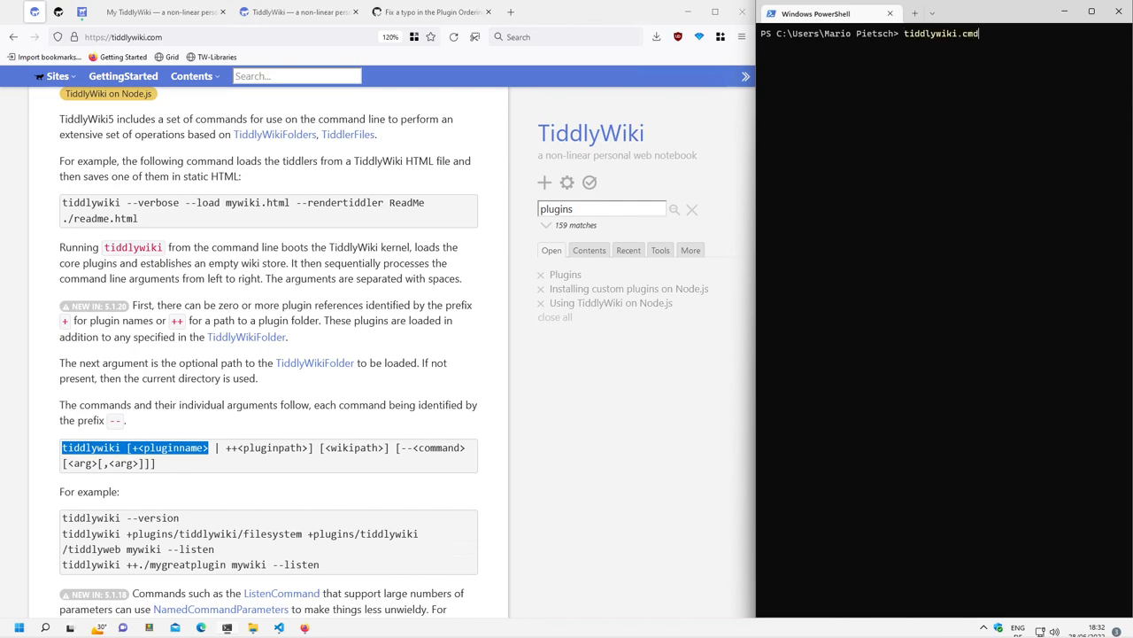
pyautogui.press('Return')
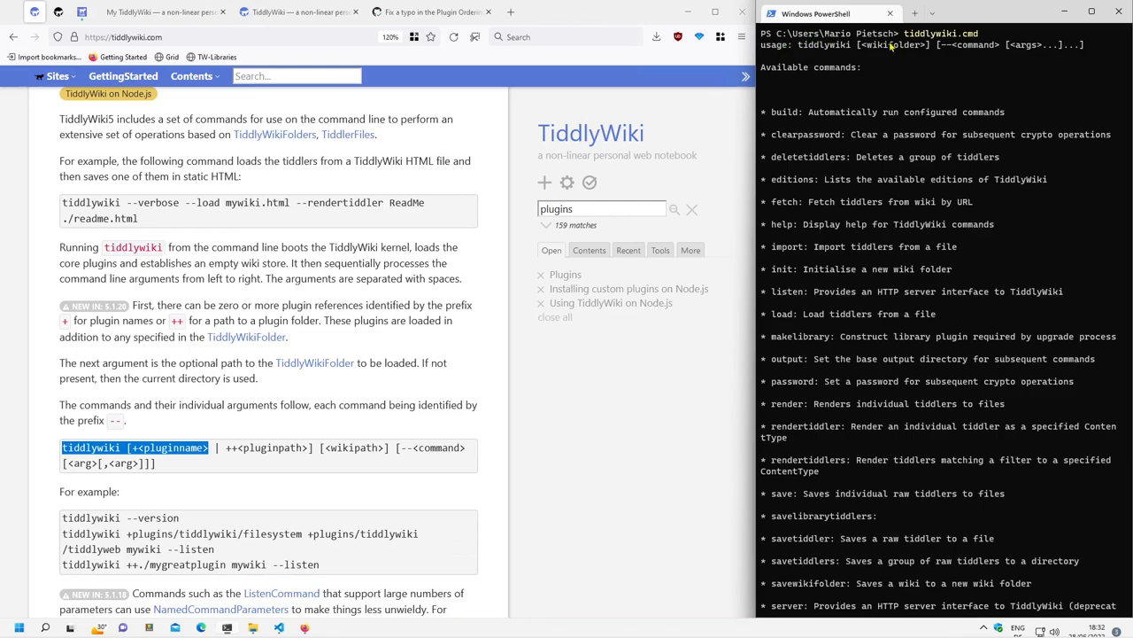
pyautogui.moveTo(1045, 49)
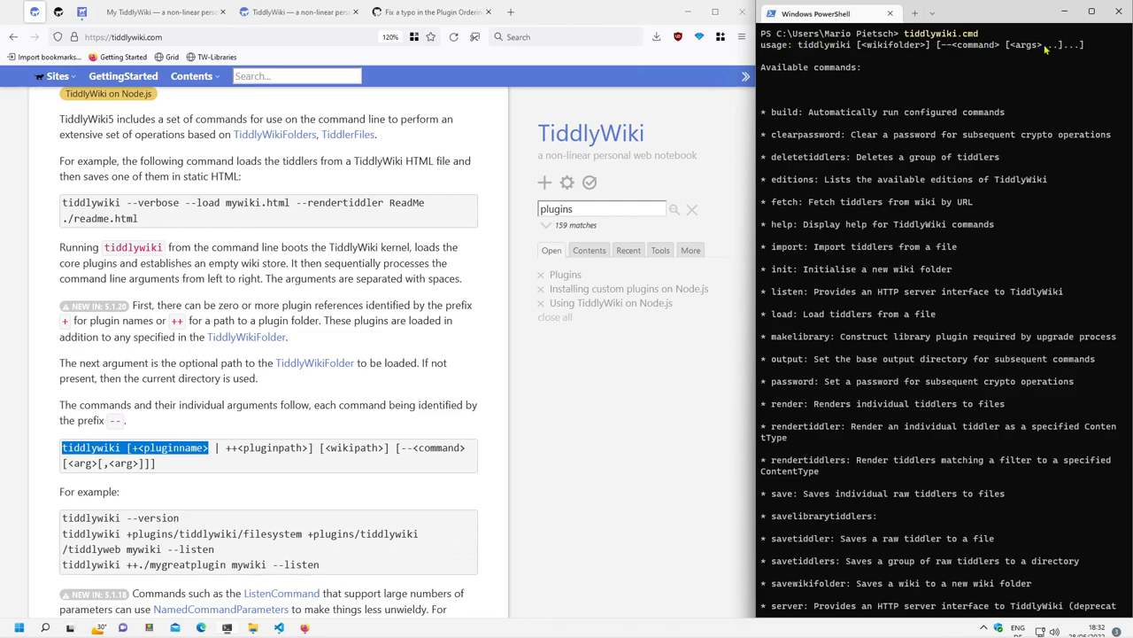
pyautogui.moveTo(857, 92)
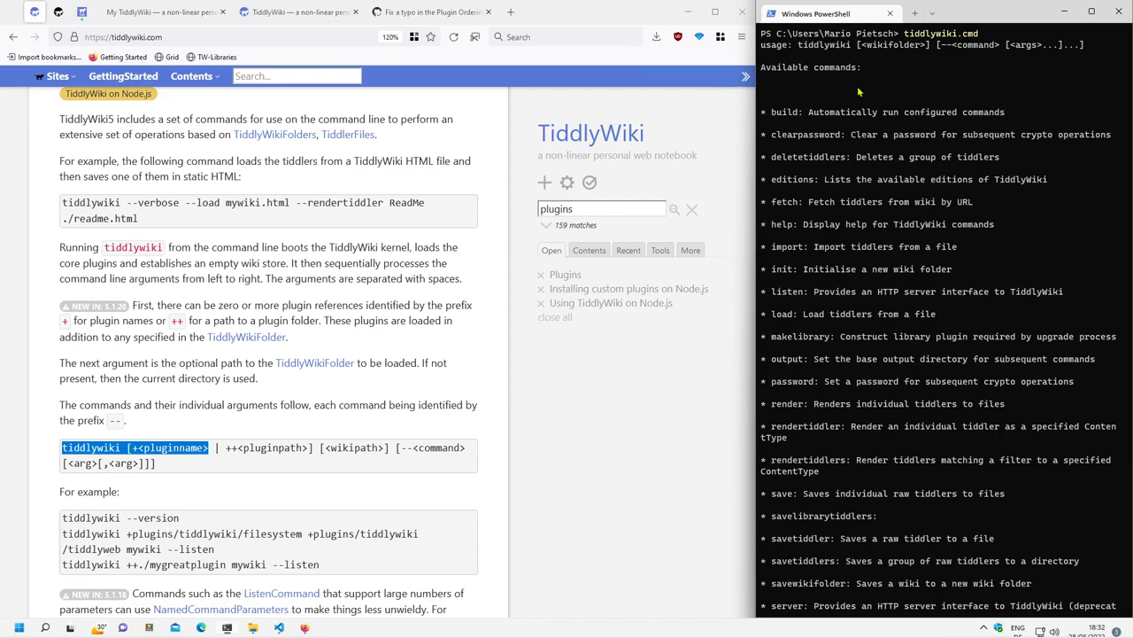
pyautogui.moveTo(839, 134)
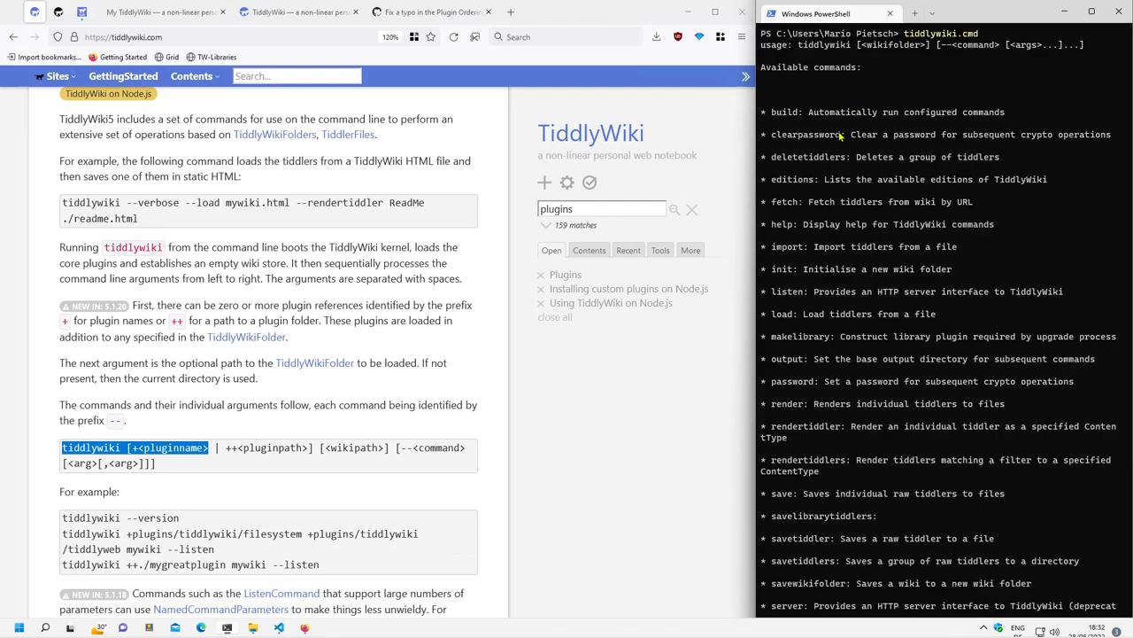
pyautogui.moveTo(790, 181)
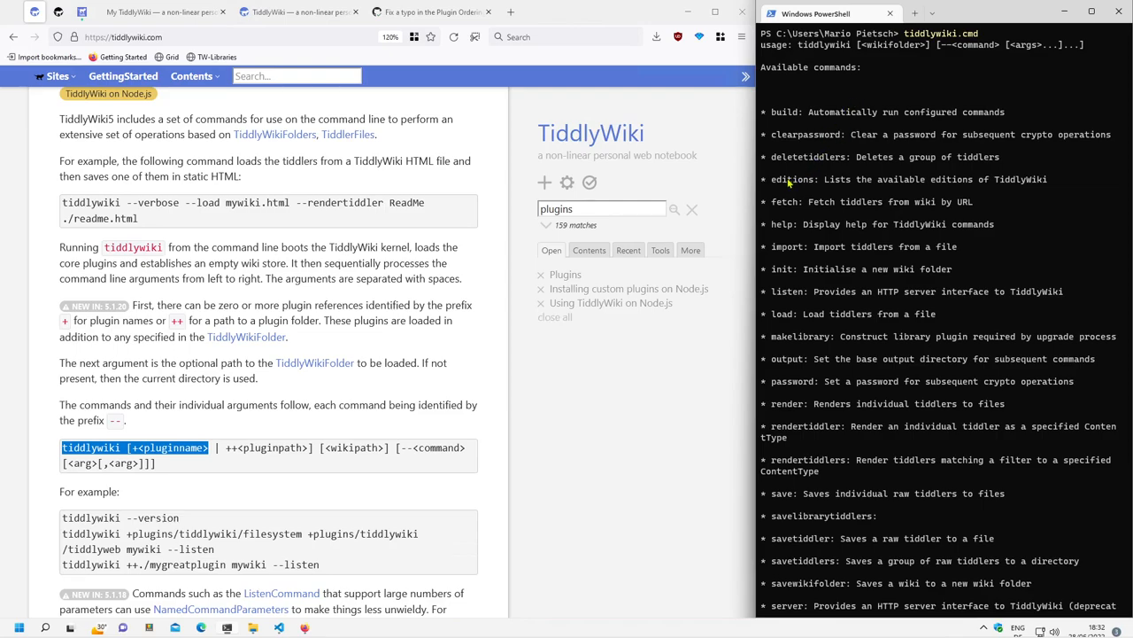
pyautogui.scroll(-3)
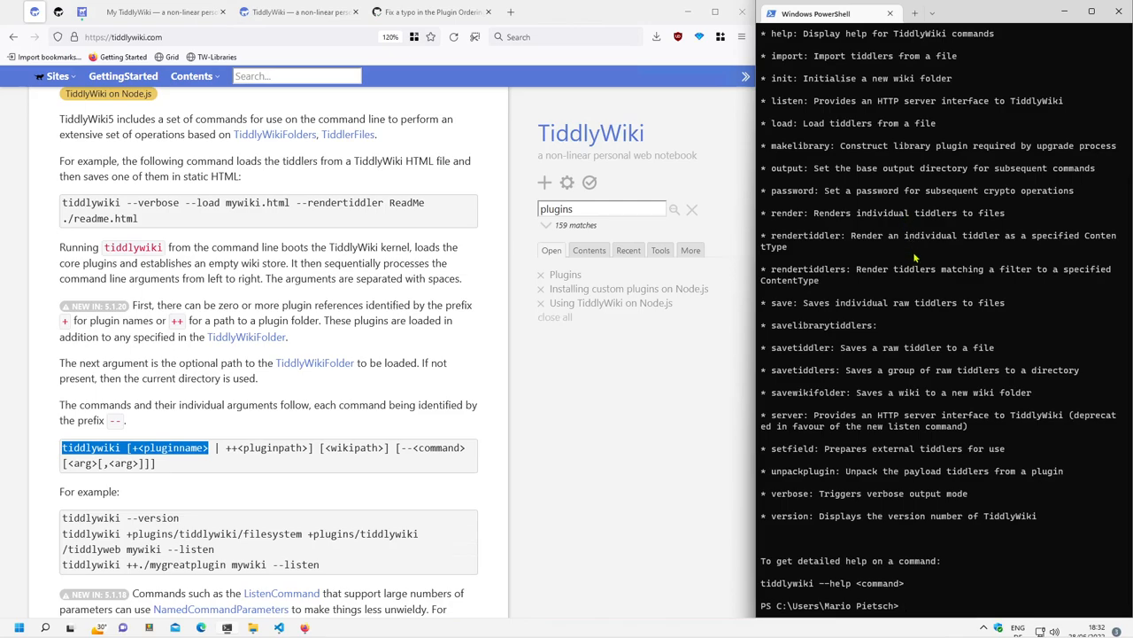
# Run tiddlywiki.cmd --editions to list the available editions, including empty.
pyautogui.write('tiddlywiki.cmd')
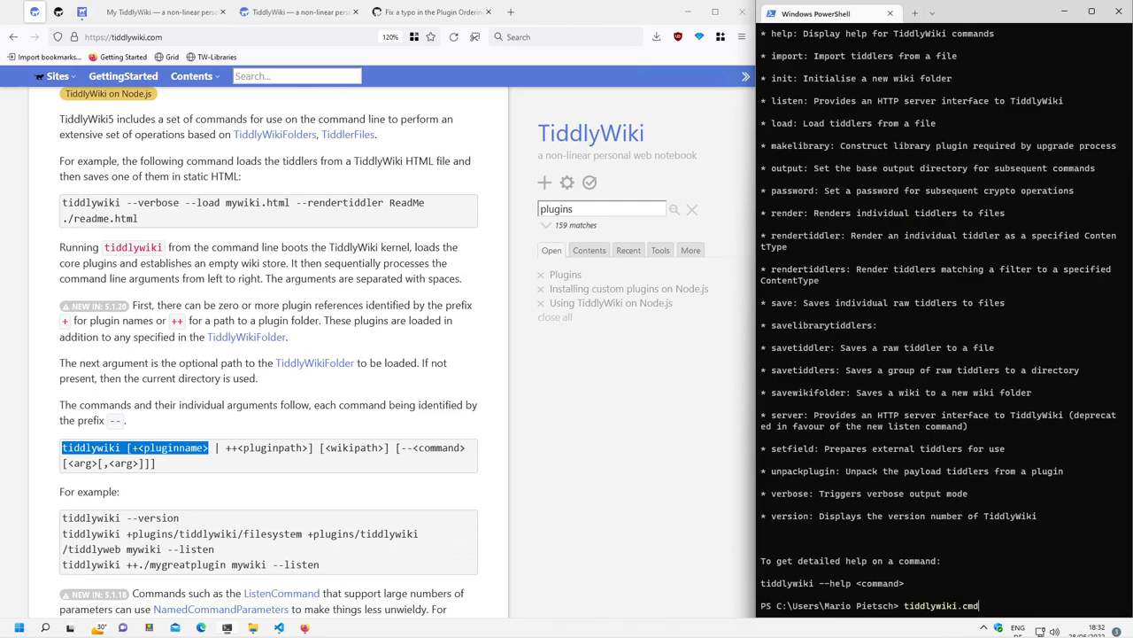
pyautogui.write('--ed')
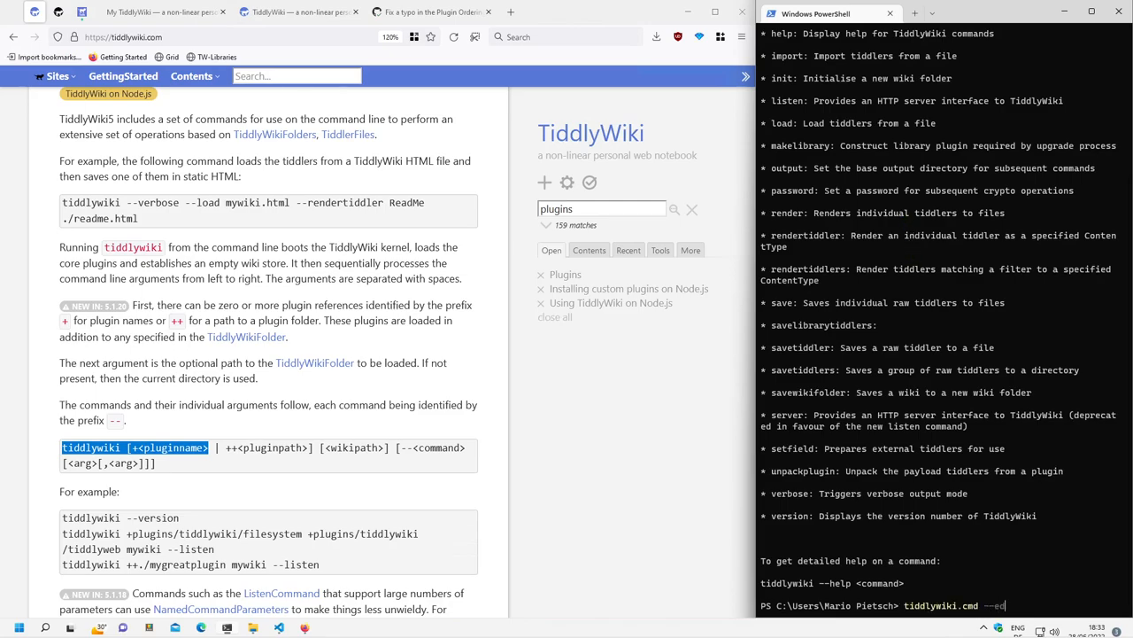
pyautogui.press('Return')
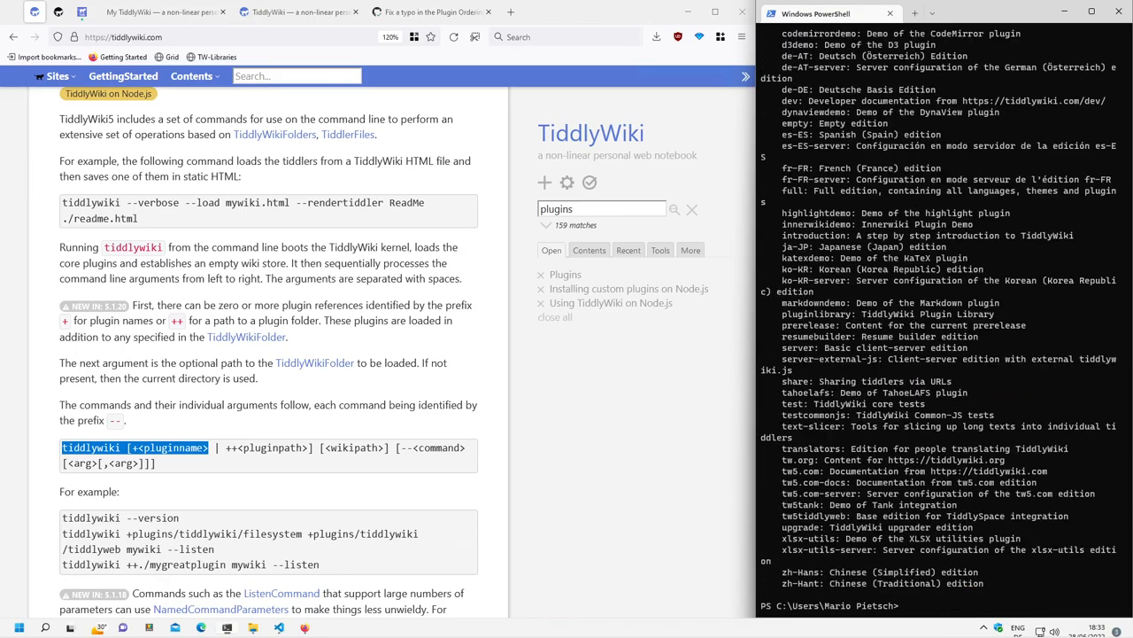
pyautogui.scroll(3)
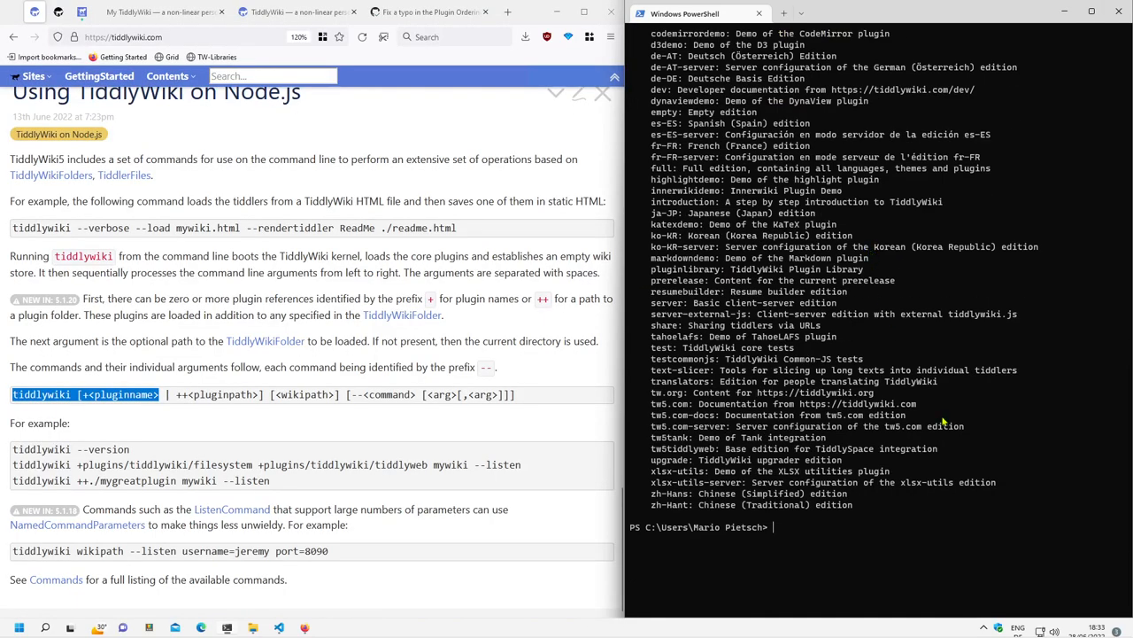
# Run tiddlywiki.cmd empty-test --init empty to create the empty-test wiki folder.
pyautogui.write('tiddlywiki.cmd')
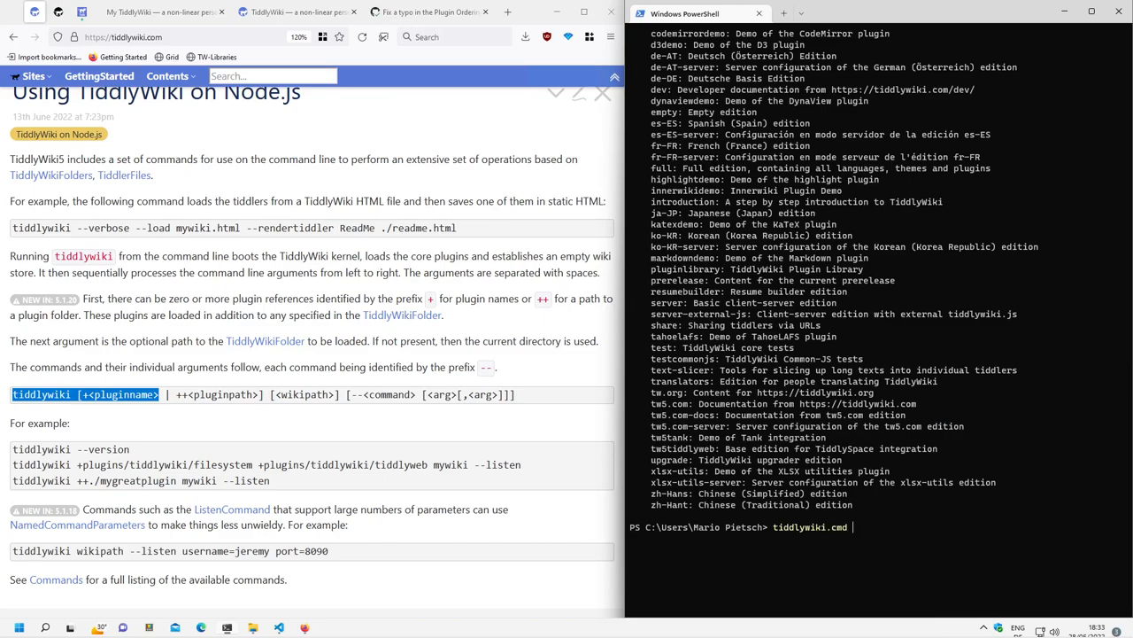
pyautogui.write('emty')
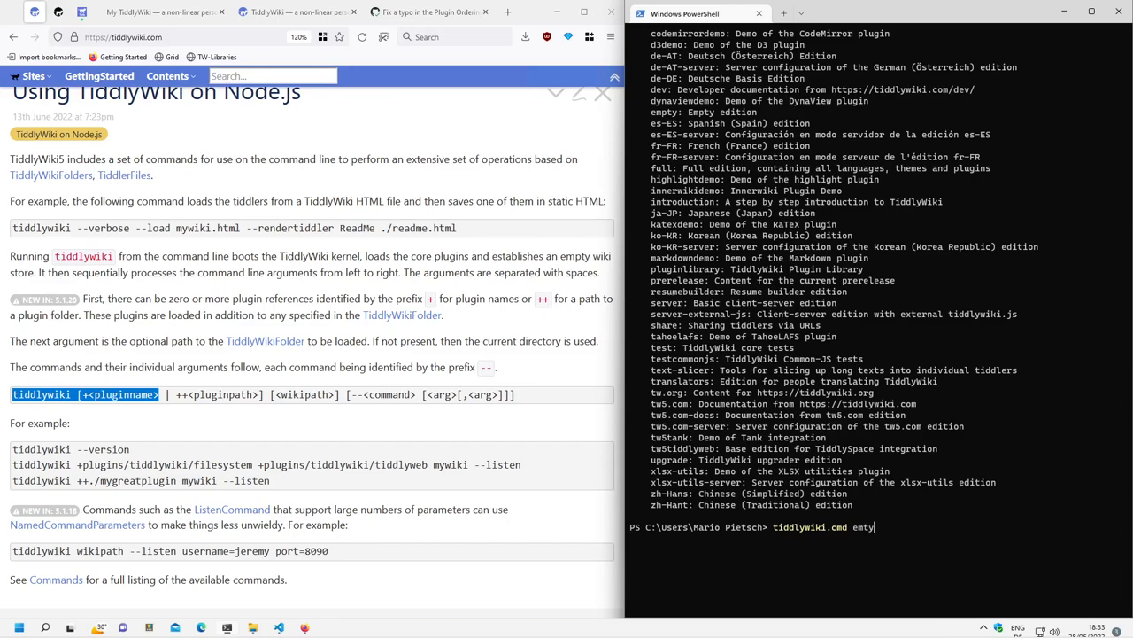
pyautogui.write('empty-test --')
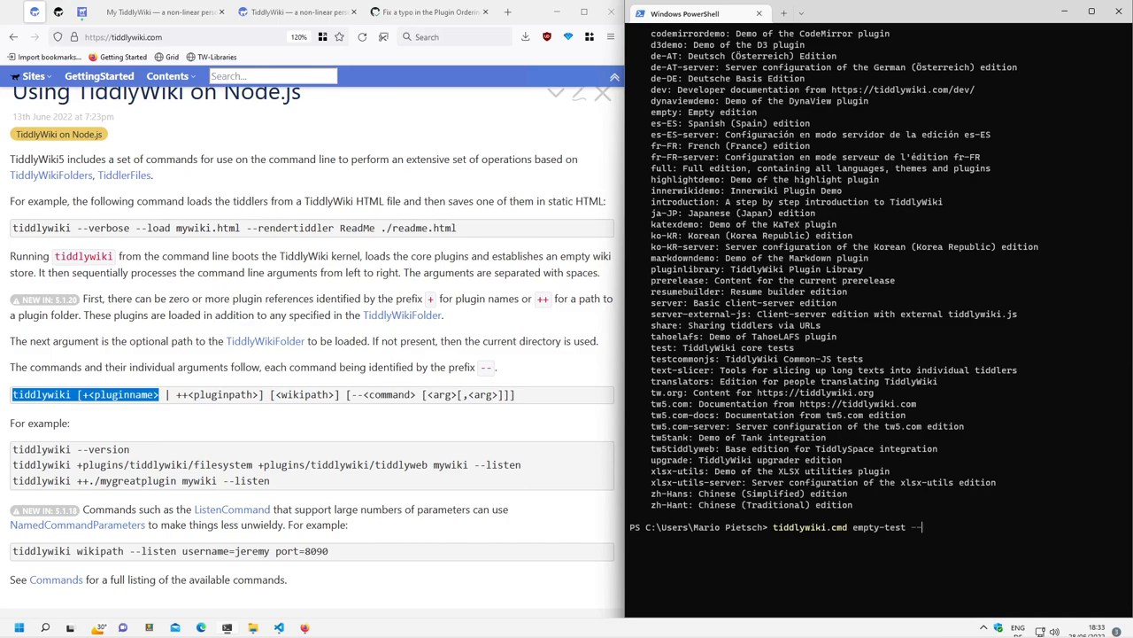
pyautogui.write('init empty')
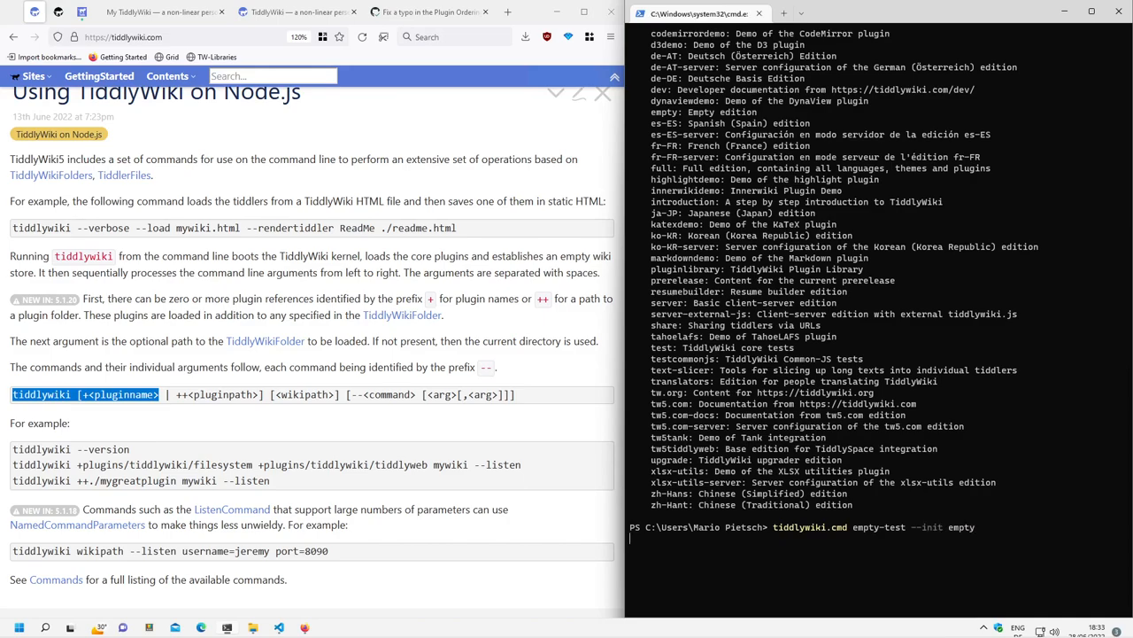
pyautogui.press('Return')
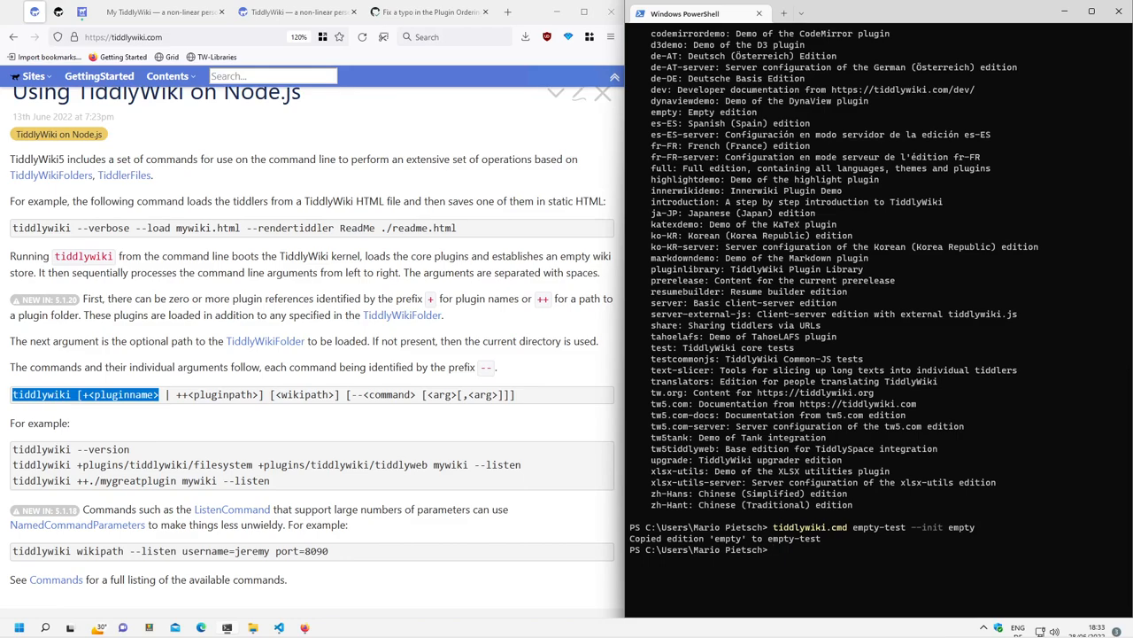
pyautogui.moveTo(273, 605)
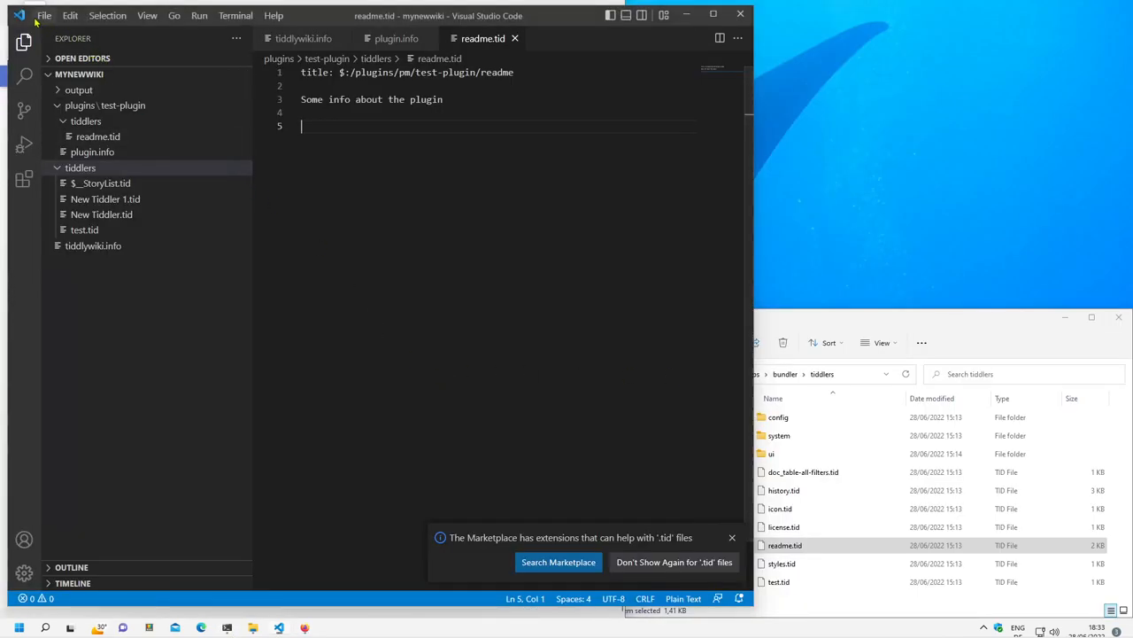
# Open the empty-test folder from the home directory in Visual Studio Code via Open Folder.
pyautogui.click(42, 14)
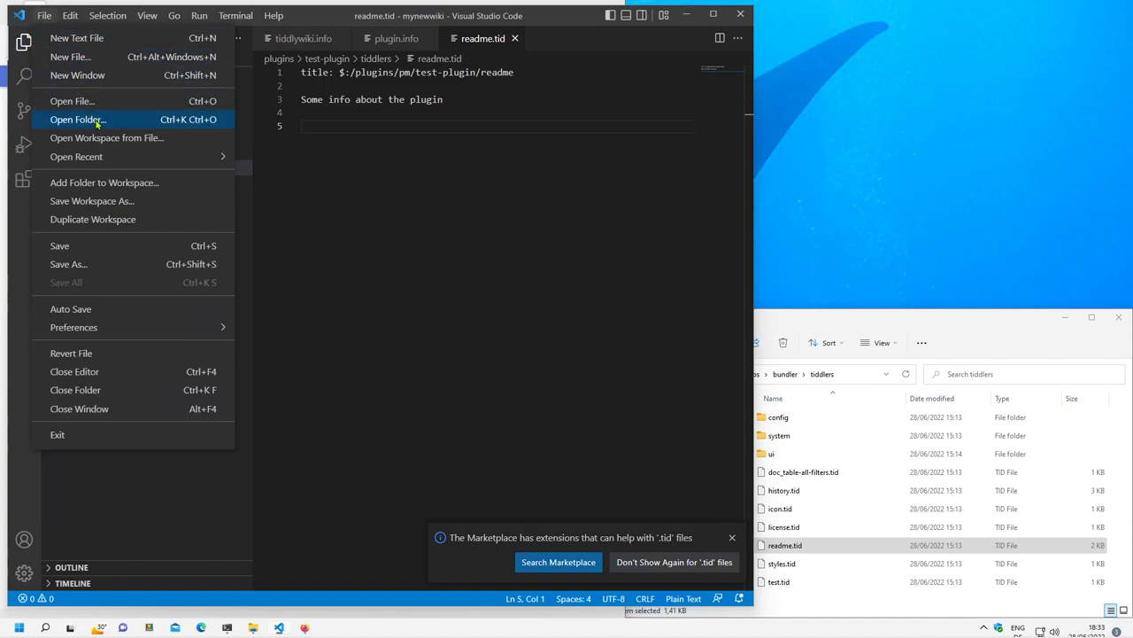
pyautogui.click(78, 120)
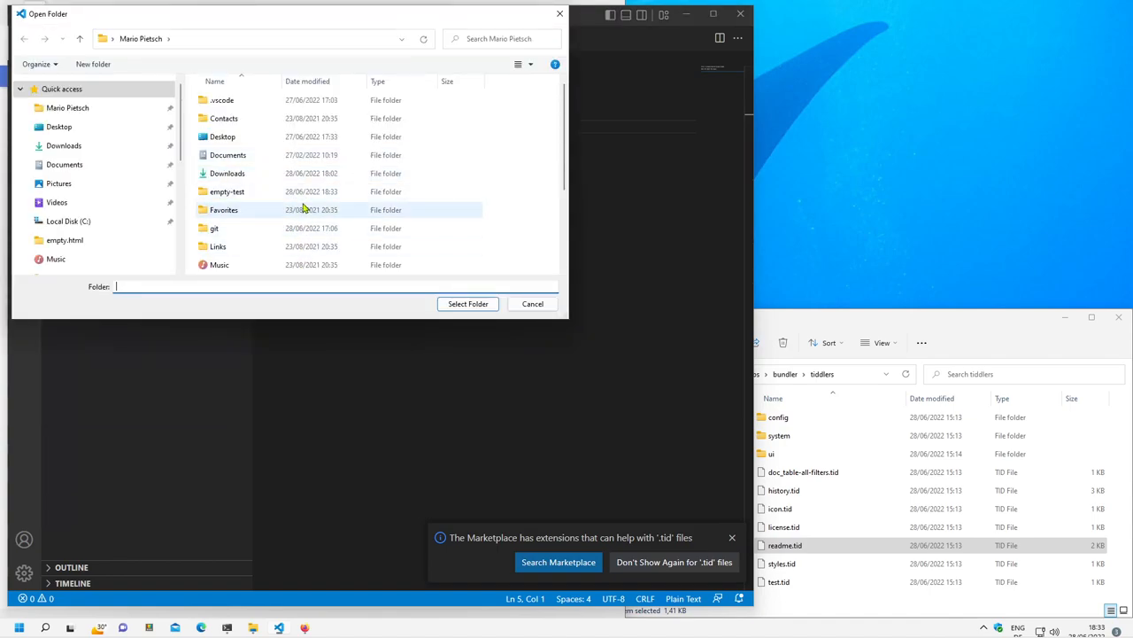
pyautogui.click(67, 108)
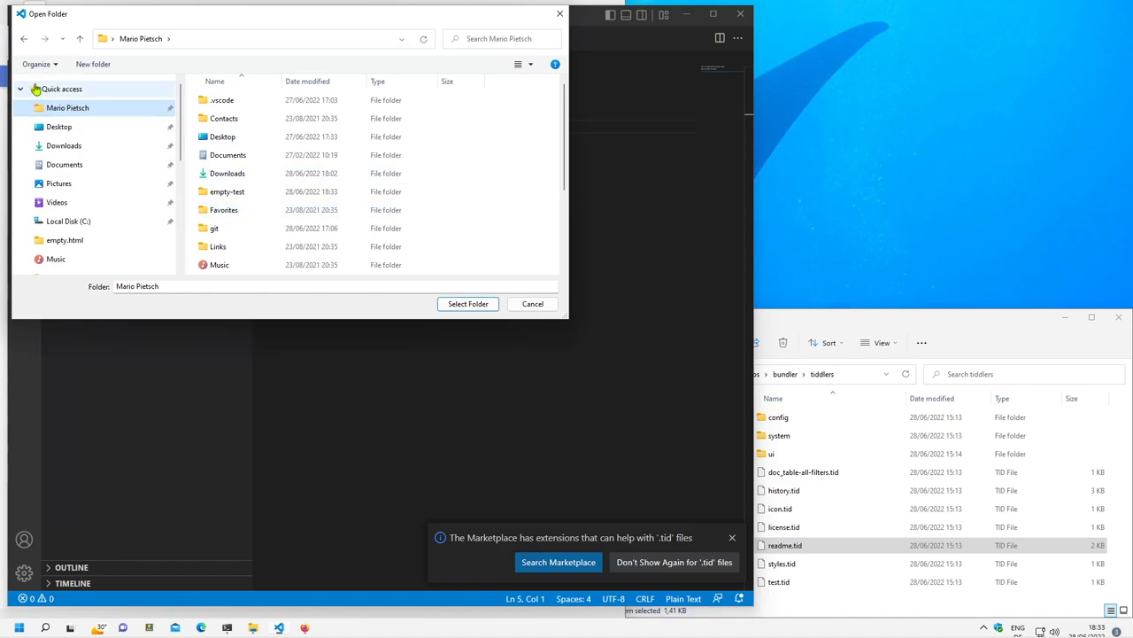
pyautogui.scroll(-3)
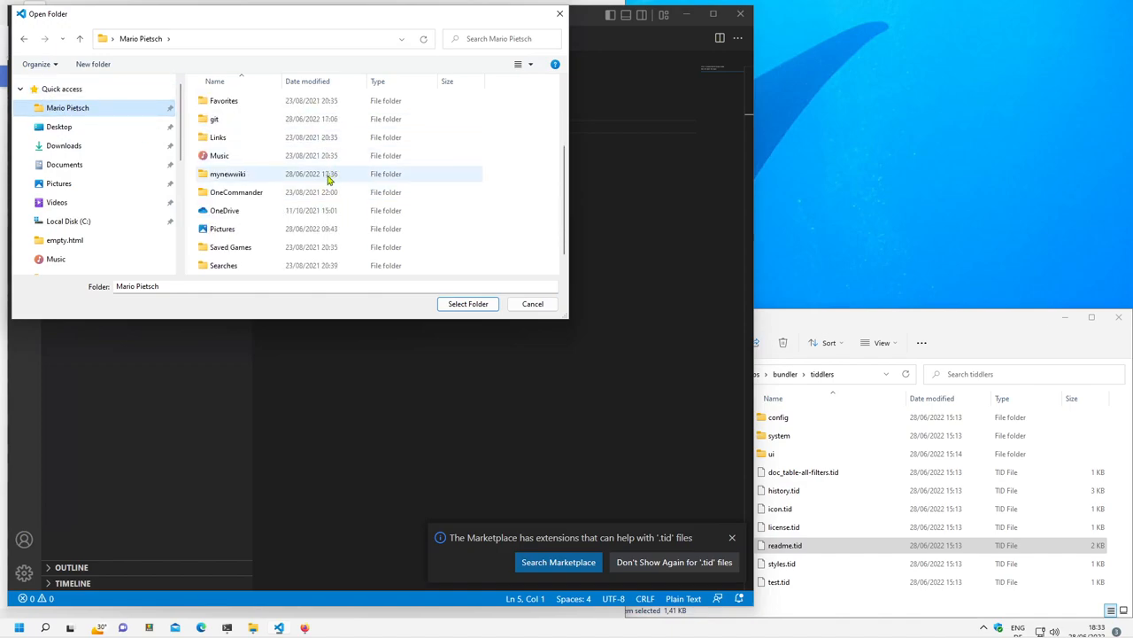
pyautogui.scroll(3)
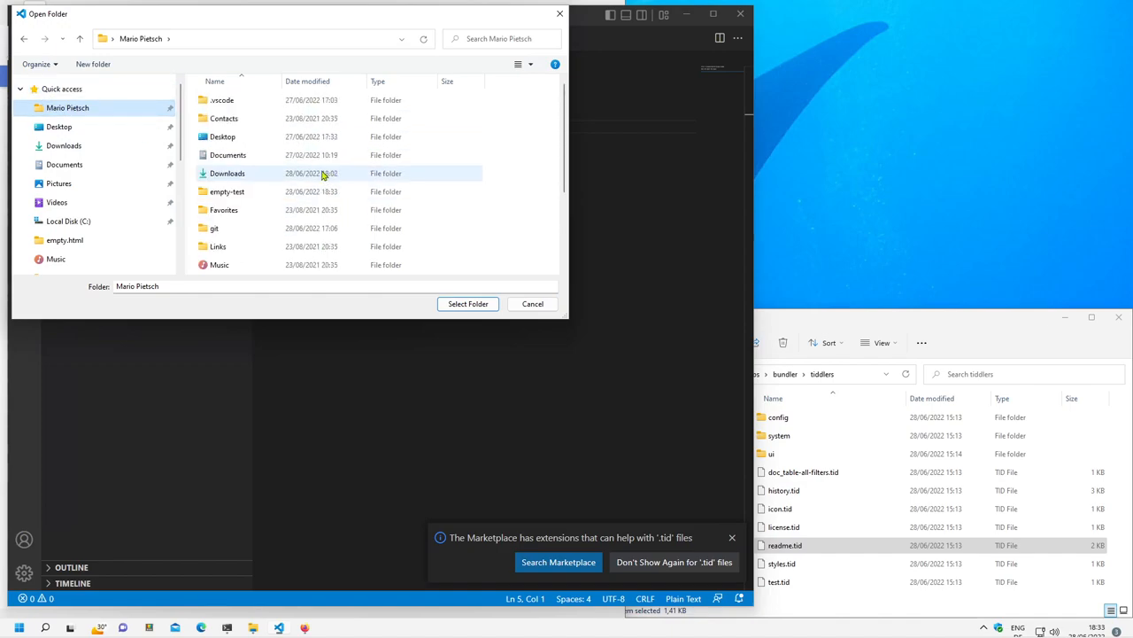
pyautogui.doubleClick(227, 191)
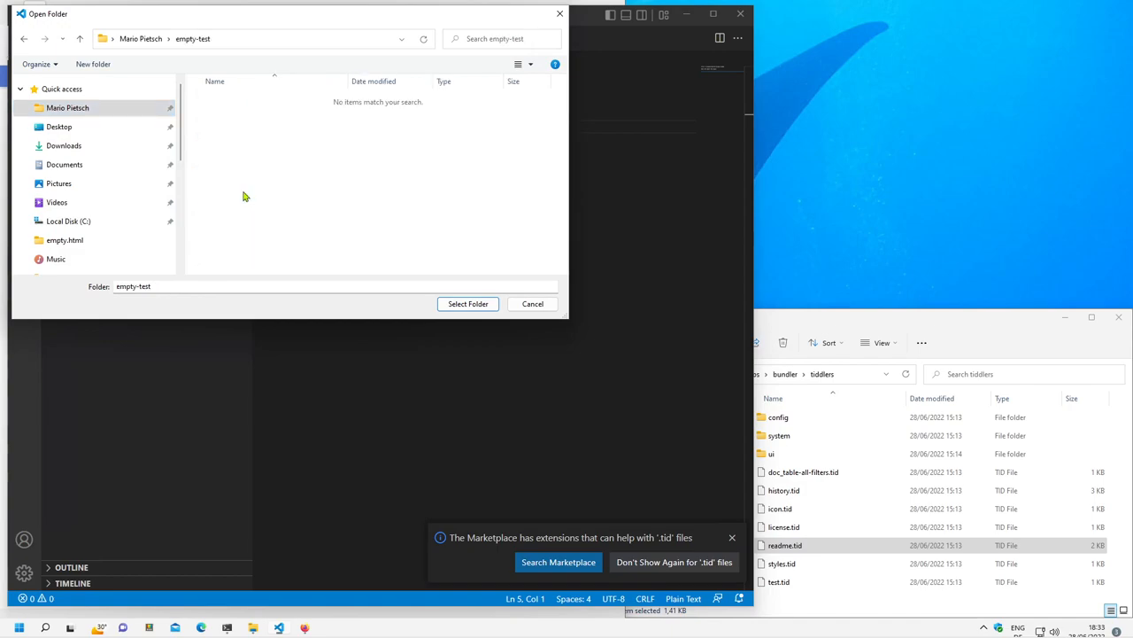
pyautogui.click(468, 304)
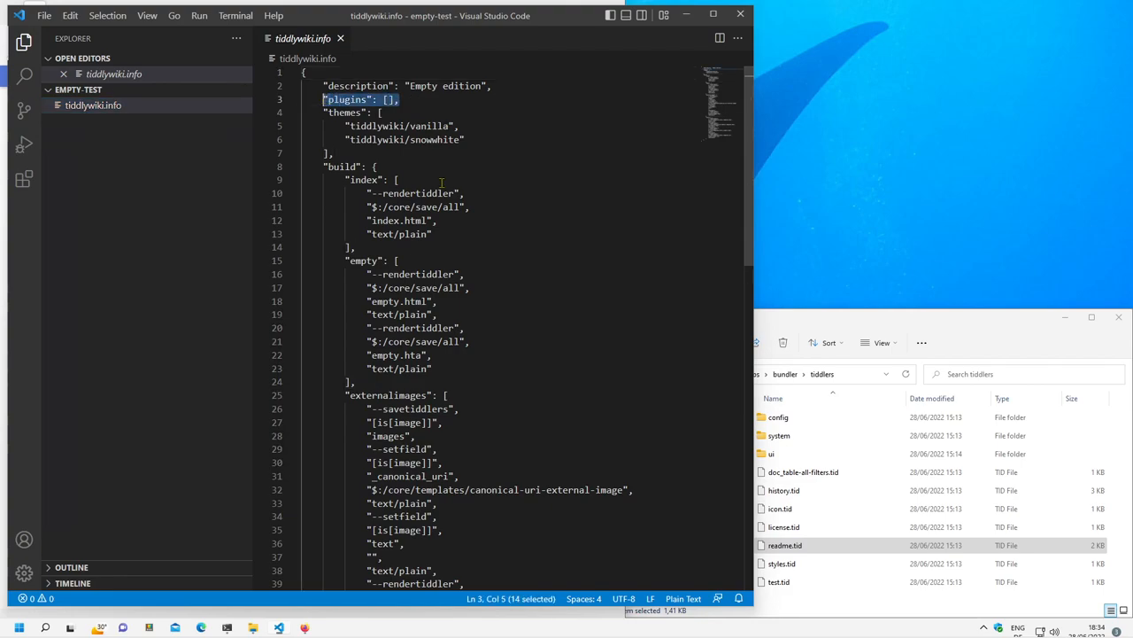
pyautogui.moveTo(496, 283)
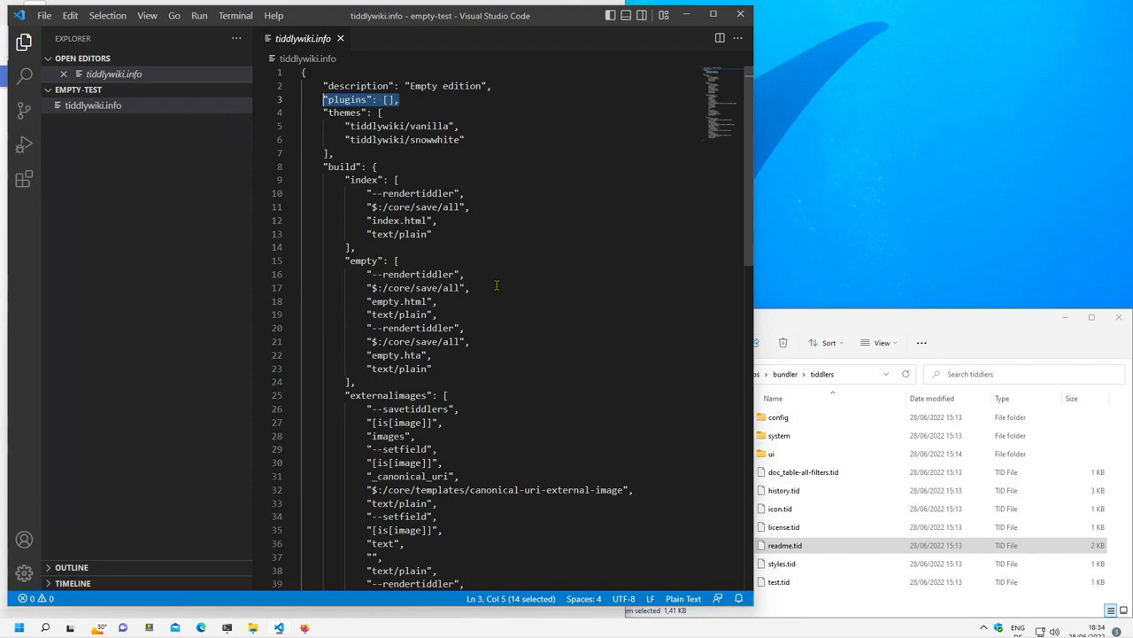
pyautogui.moveTo(503, 266)
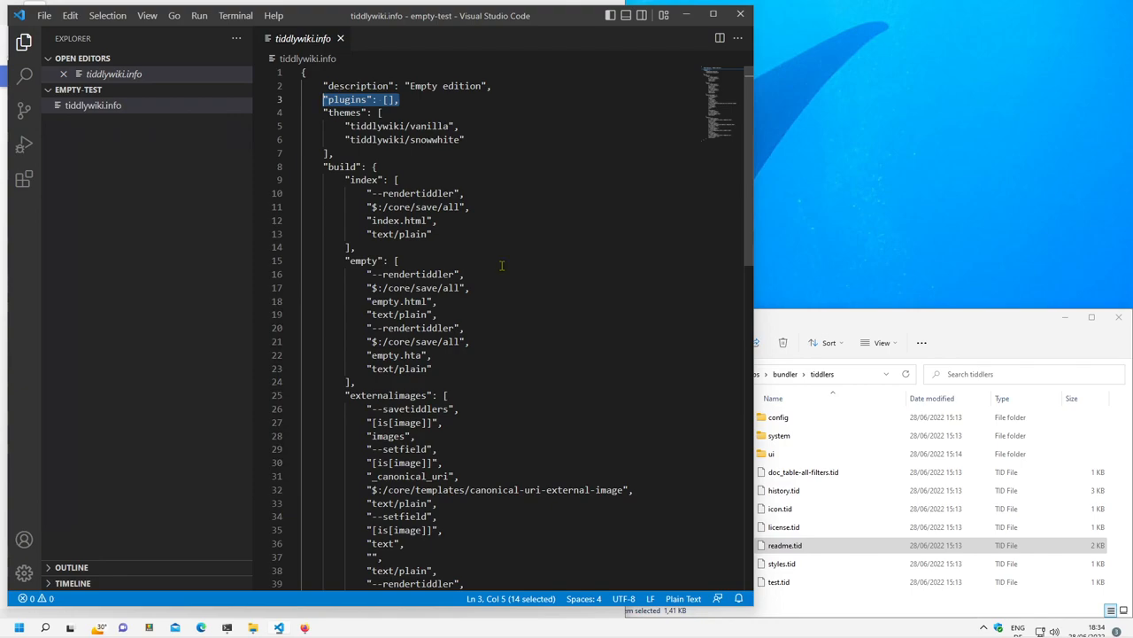
pyautogui.moveTo(518, 251)
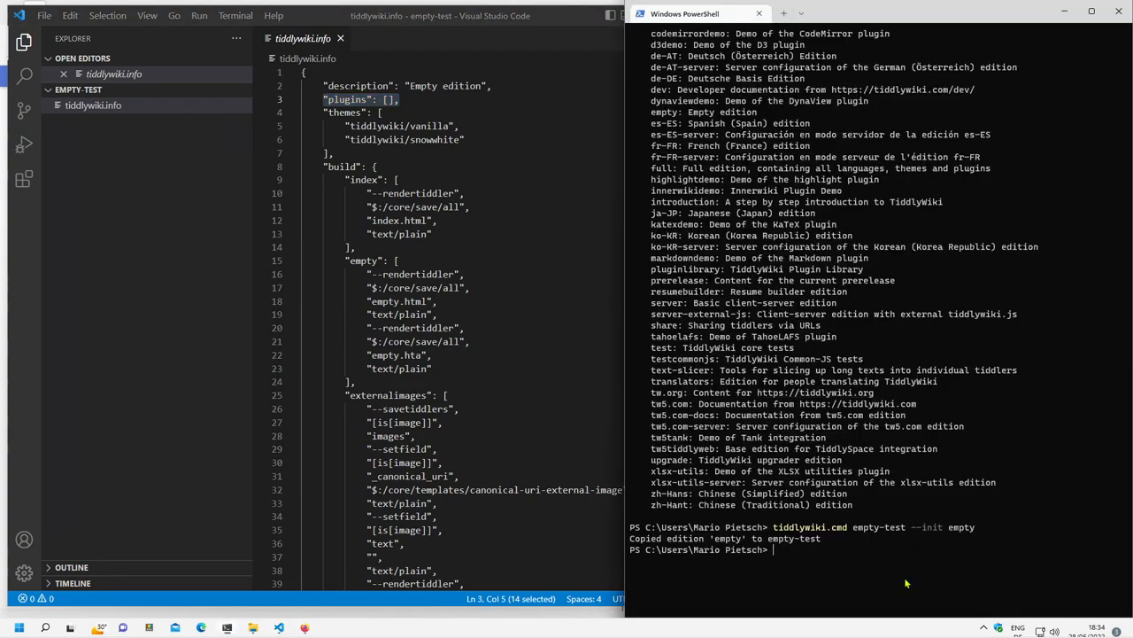
# Clear the console and run tiddlywiki.cmd .\empty-test\ --listen to serve the wiki at 127.0.0.1:8080.
pyautogui.write('cs')
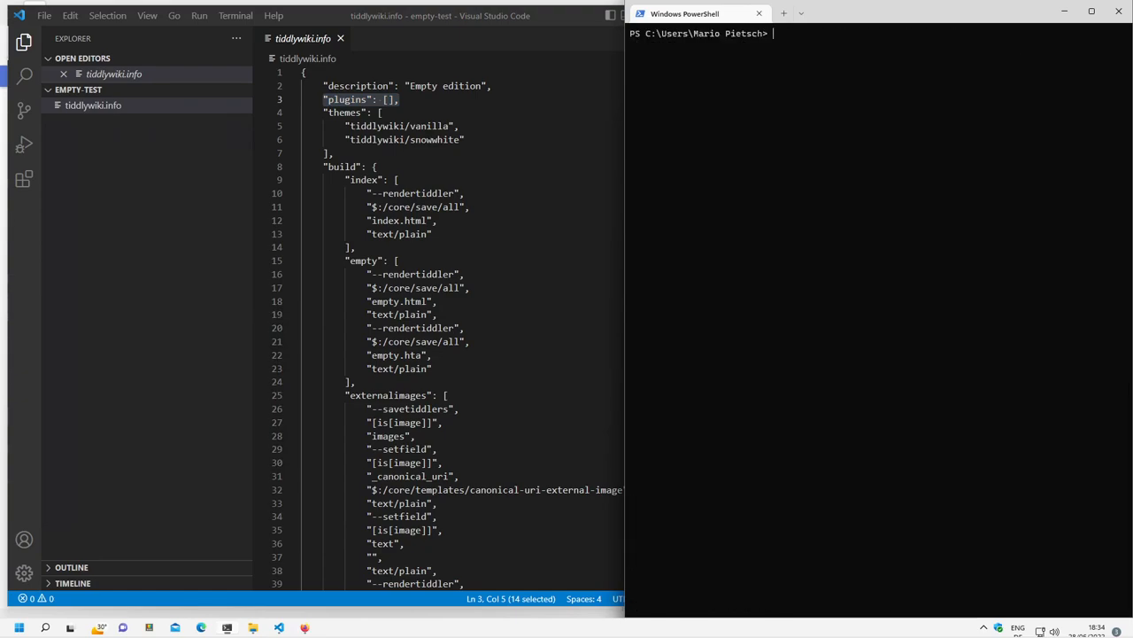
pyautogui.write('tiddlywiki.cmd e')
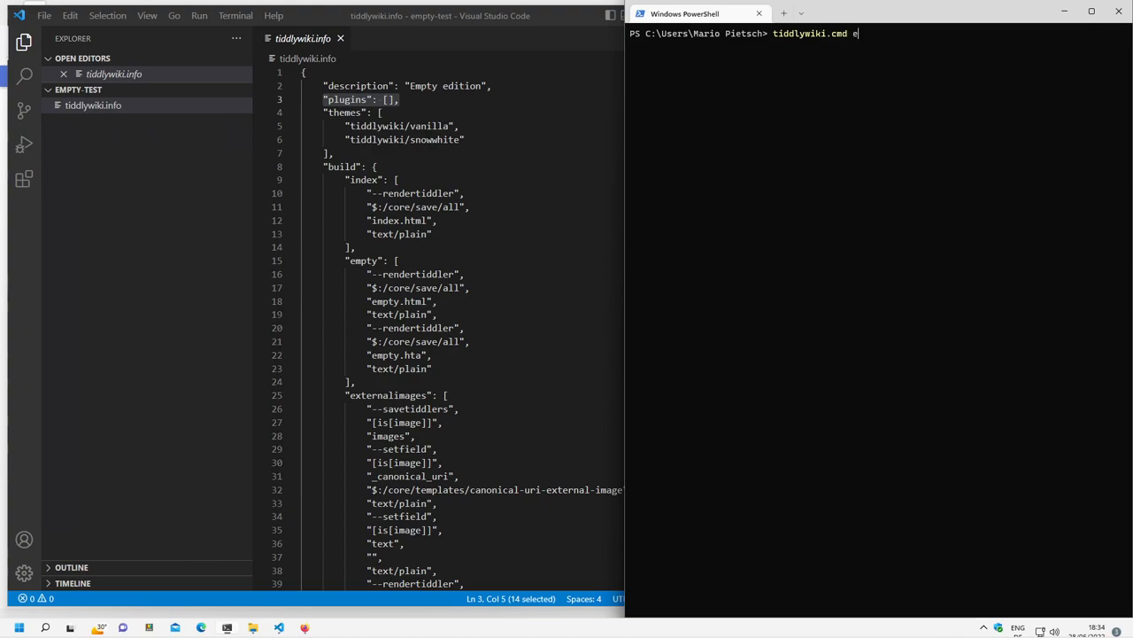
pyautogui.write('.\\empty-test\\')
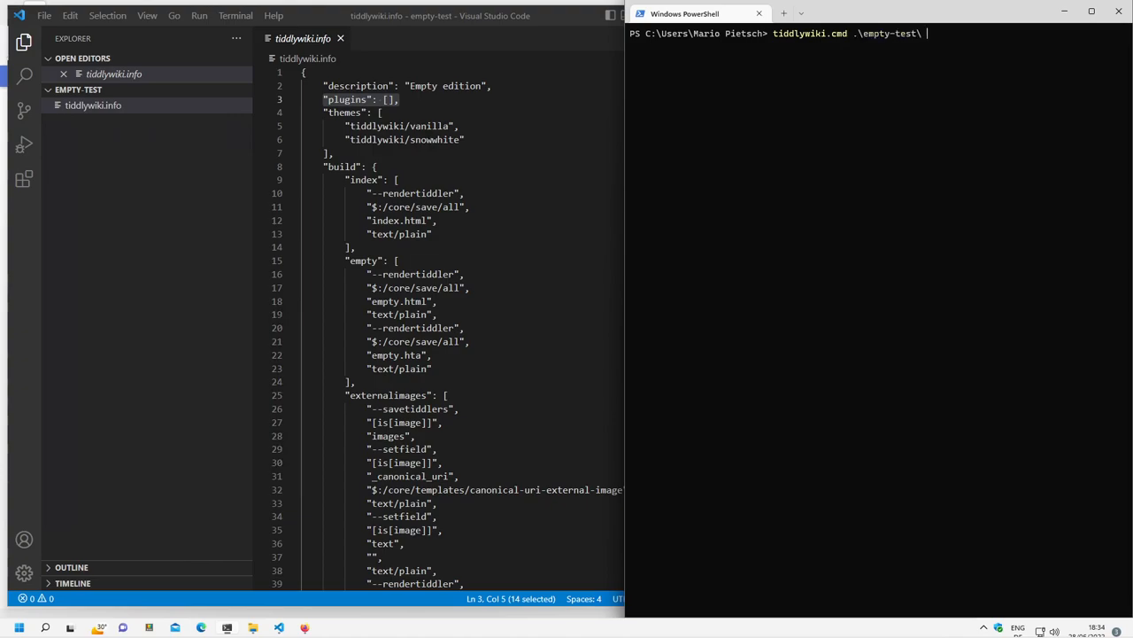
pyautogui.write('--lis')
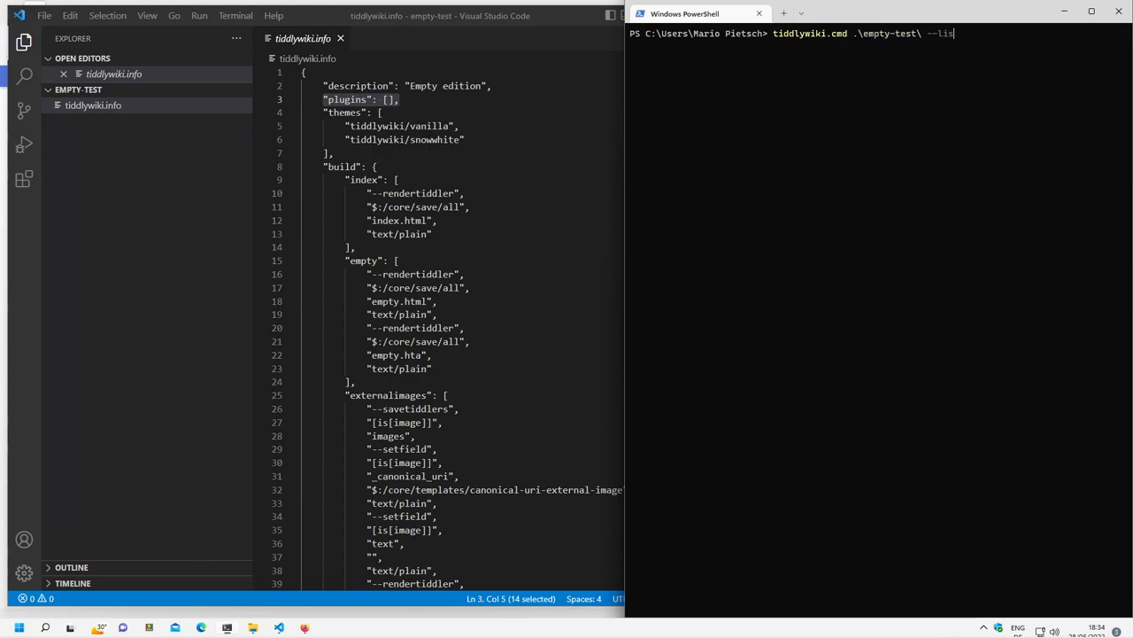
pyautogui.press('Return')
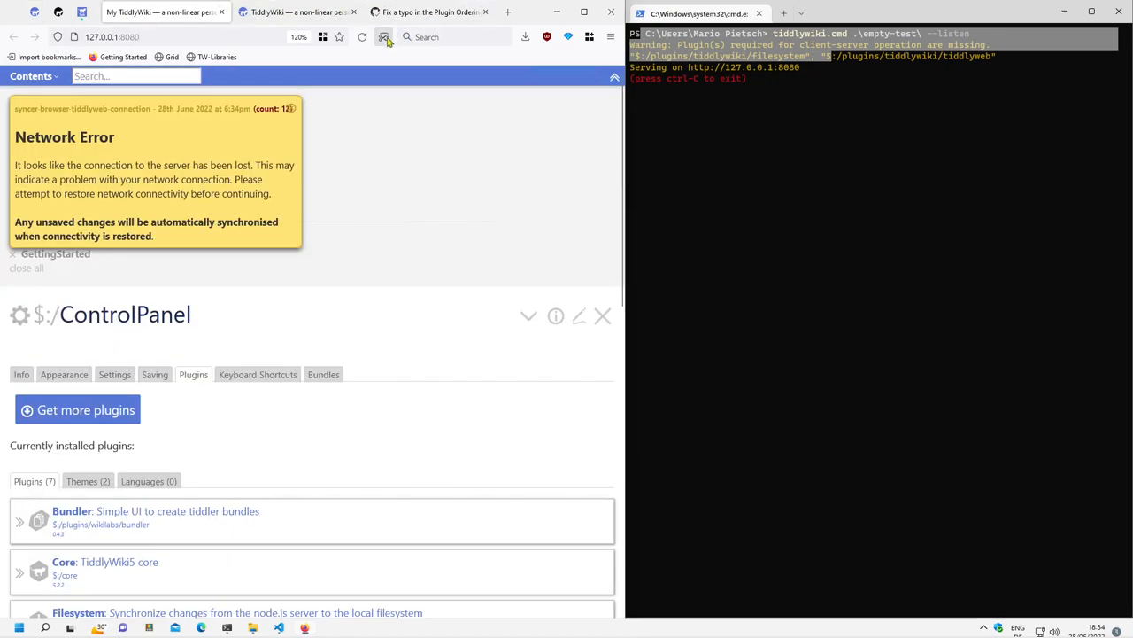
# Reload the served wiki, create and save a New Tiddler, then stop the server with Ctrl+C.
pyautogui.click(383, 36)
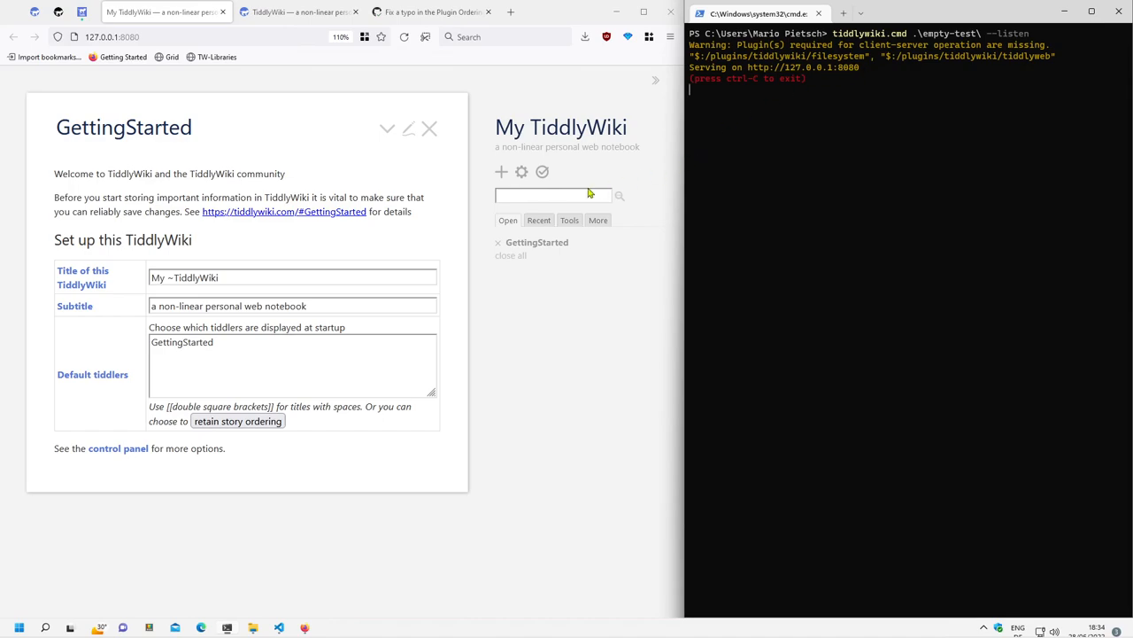
pyautogui.click(501, 172)
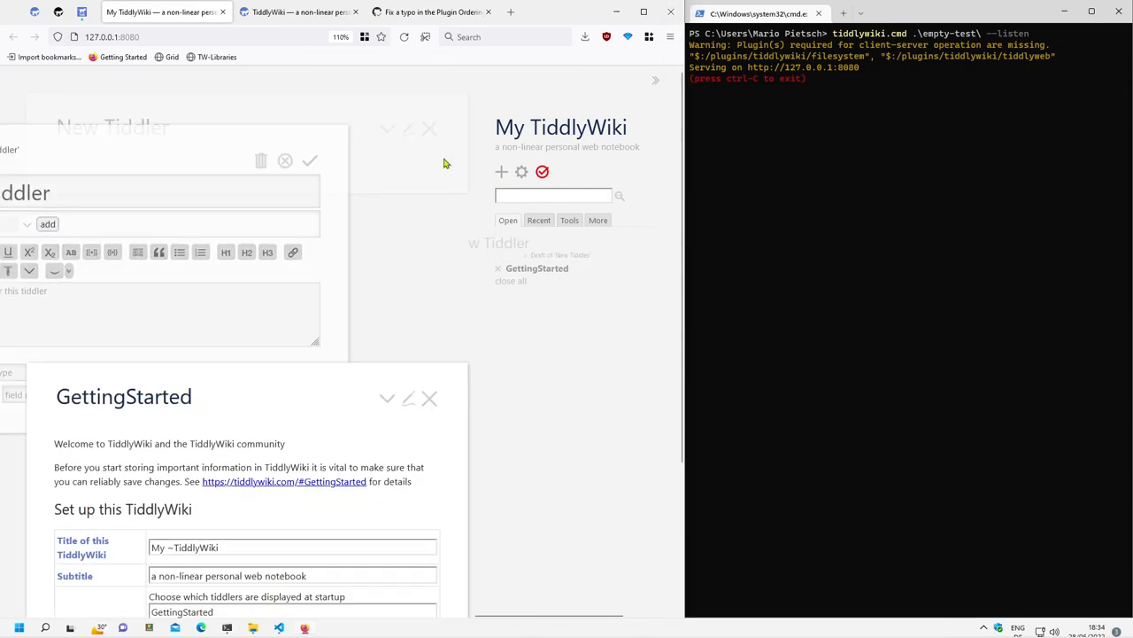
pyautogui.click(308, 159)
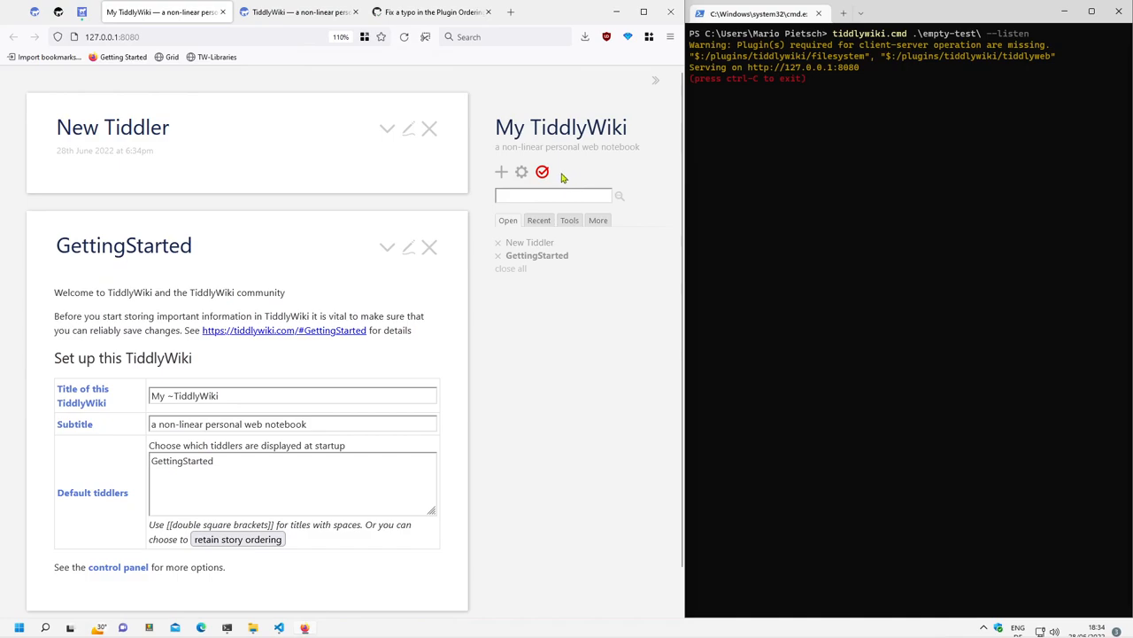
pyautogui.moveTo(556, 180)
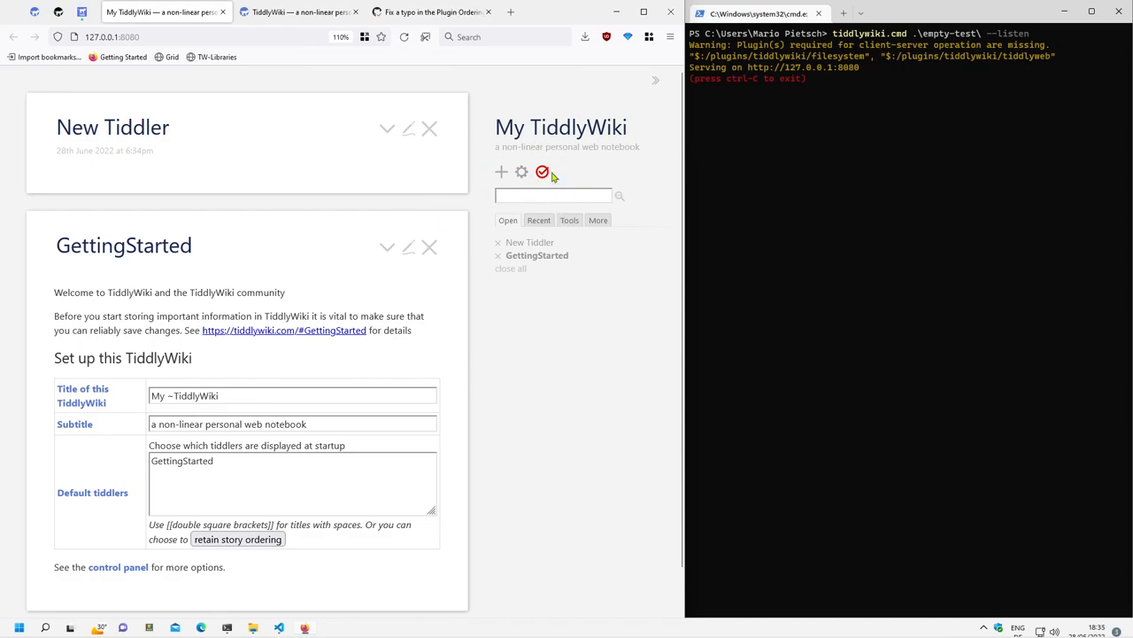
pyautogui.moveTo(939, 120)
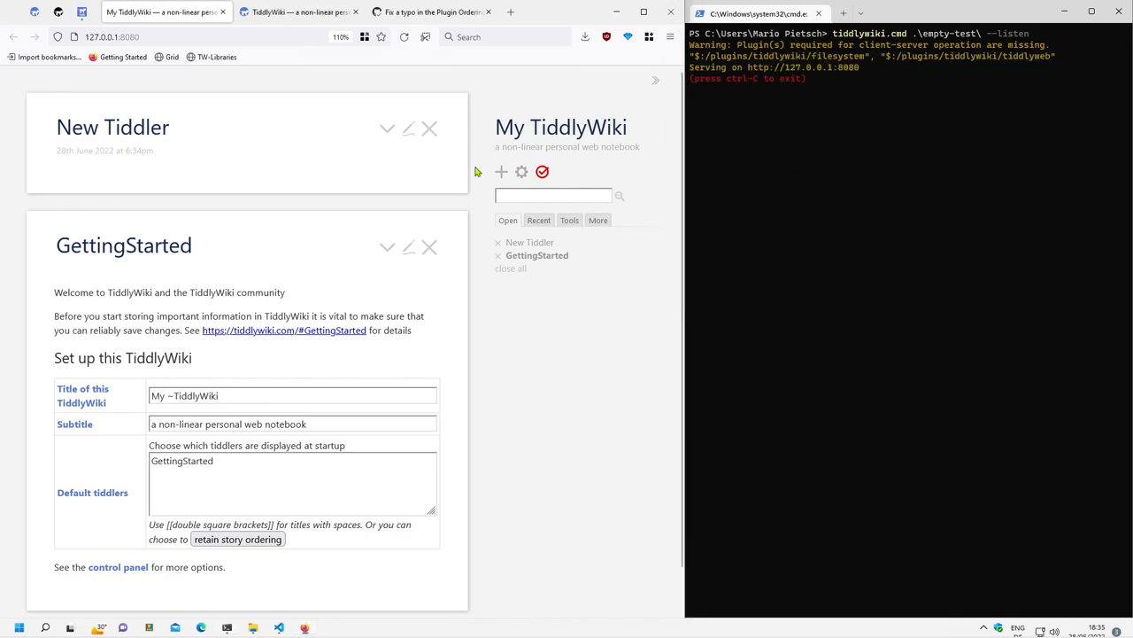
pyautogui.moveTo(641, 290)
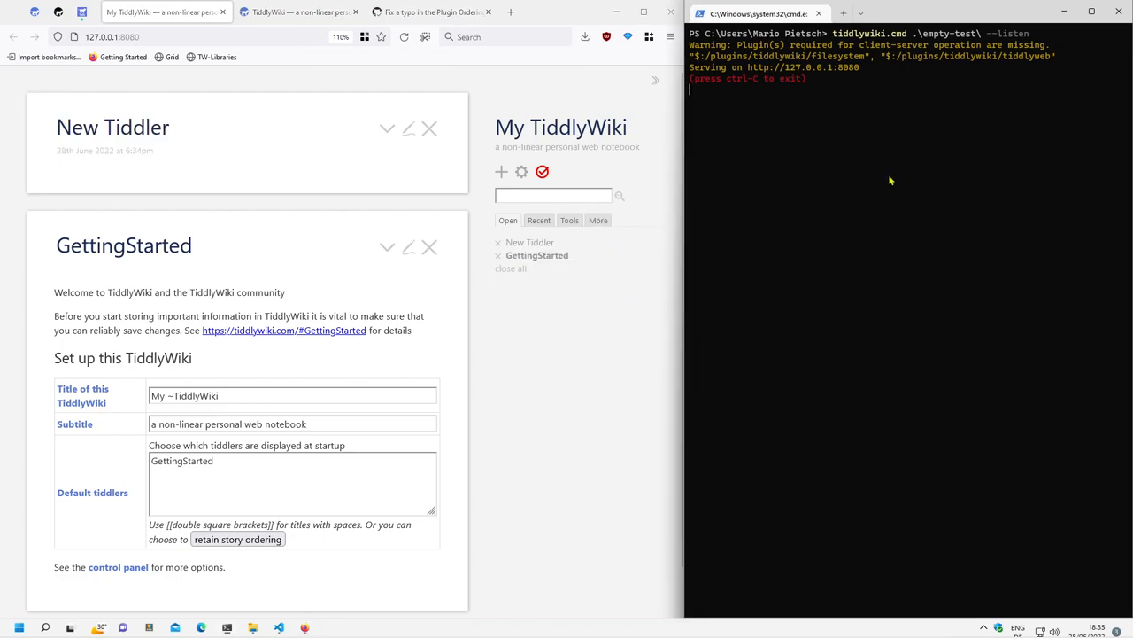
pyautogui.press('ctrl+c')
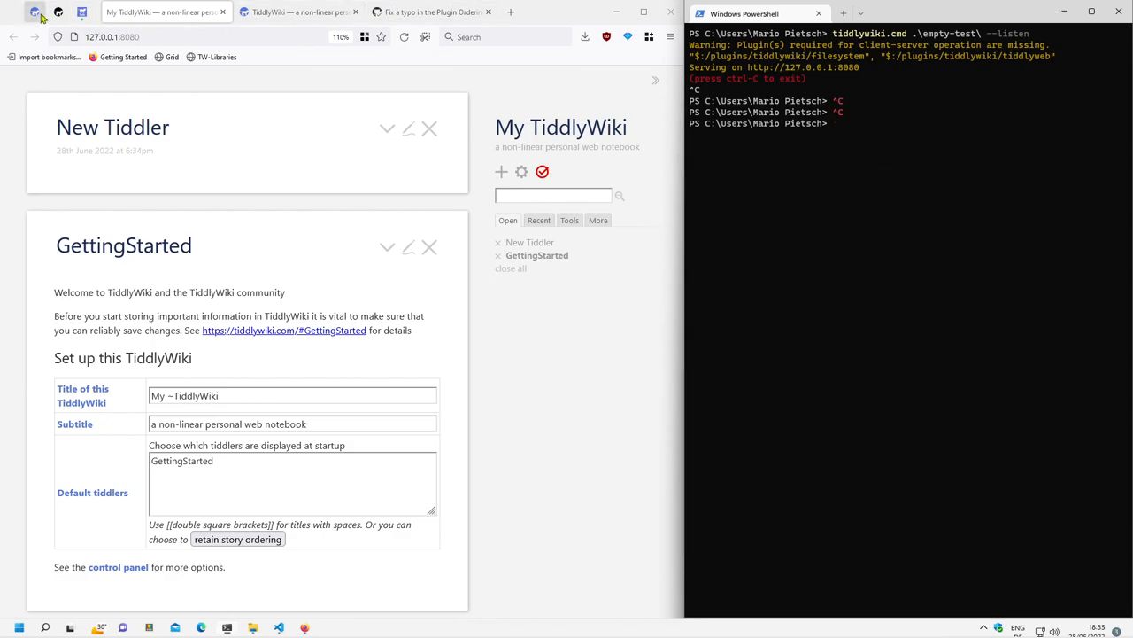
# Select the docs example command loading +plugins/tiddlywiki/filesystem and +plugins/tiddlywiki/tiddlyweb.
pyautogui.click(301, 10)
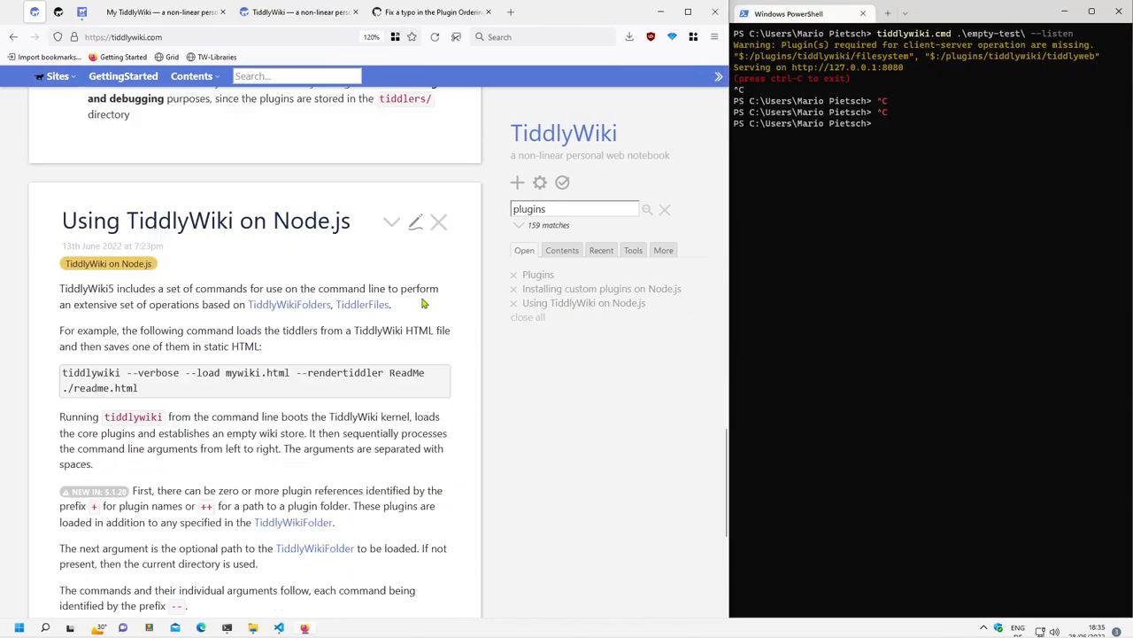
pyautogui.scroll(-3)
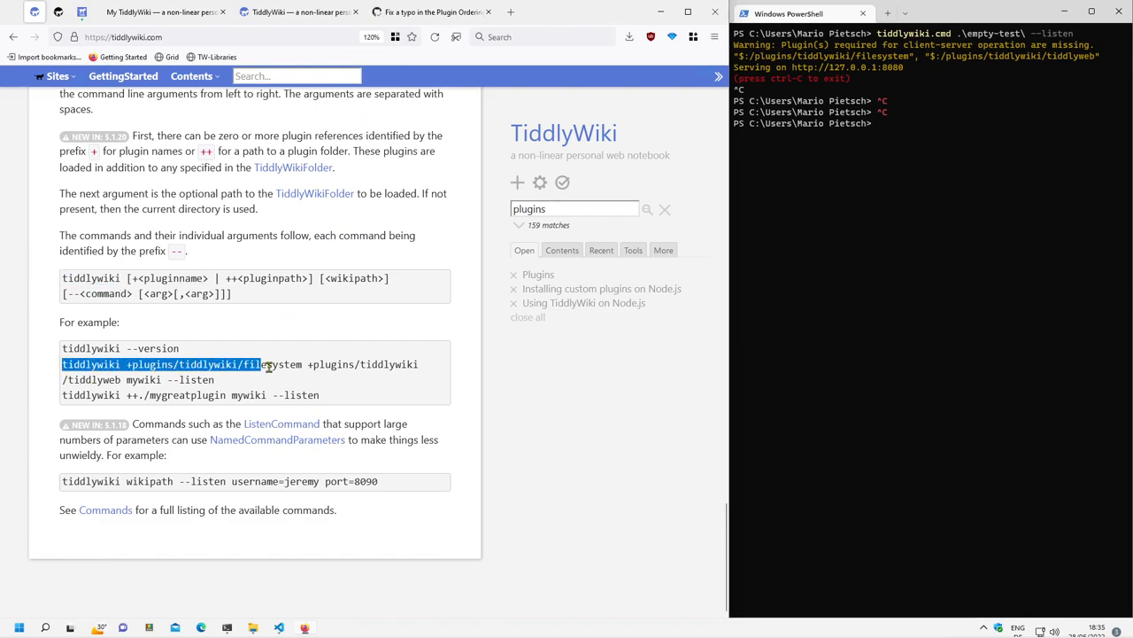
pyautogui.doubleClick(90, 365)
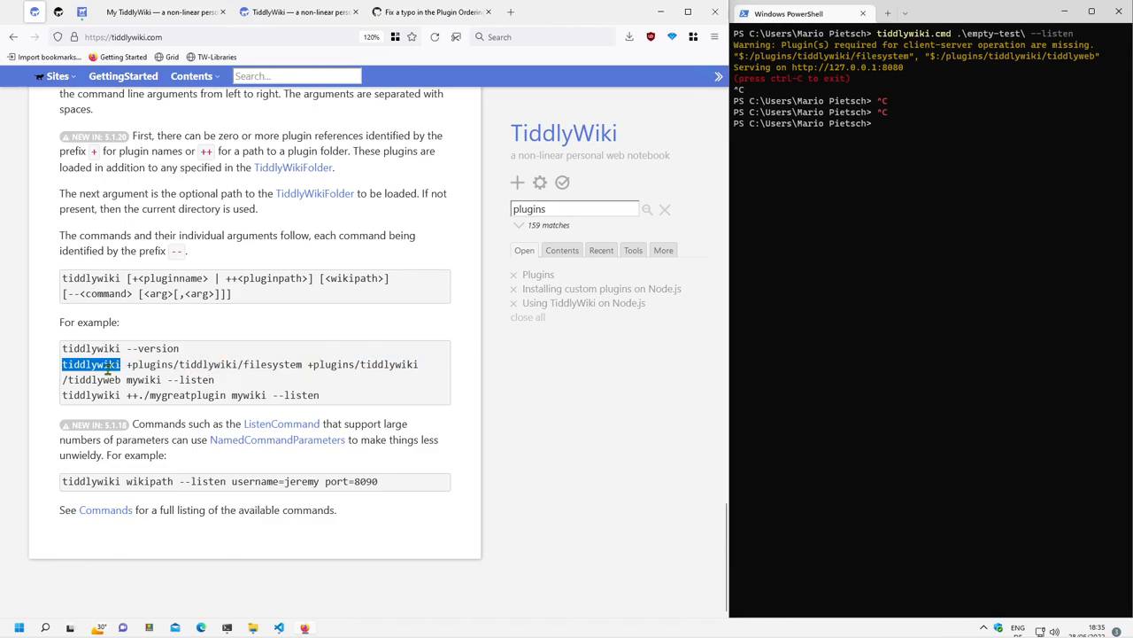
pyautogui.moveTo(120, 365); pyautogui.dragTo(169, 379)
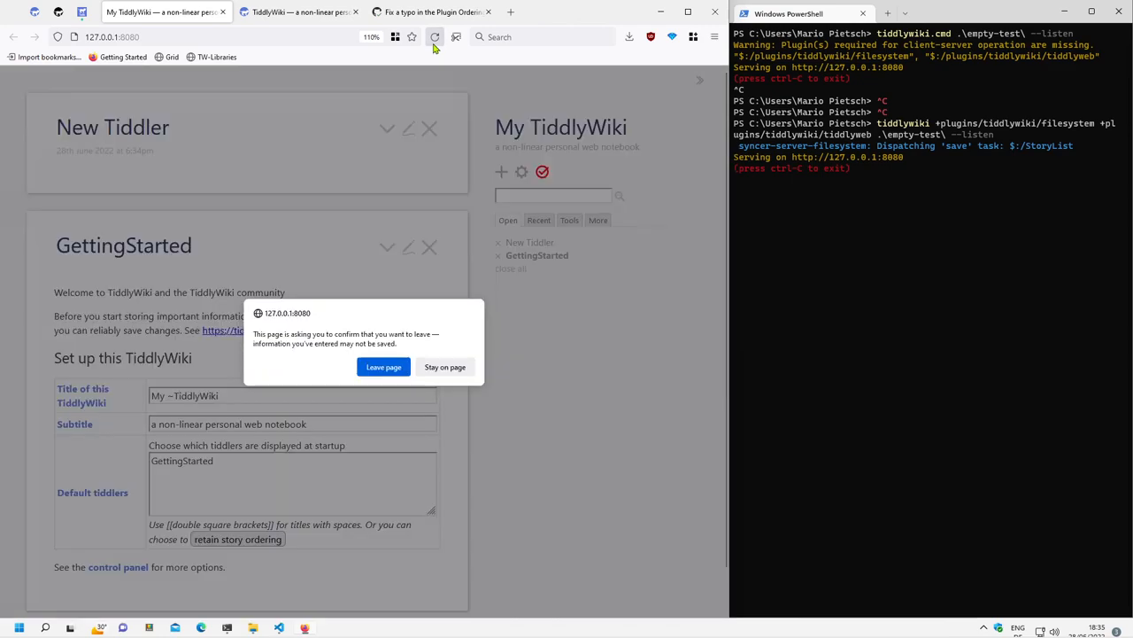
# Confirm the page reload, create a New Tiddler that the server saves, then close it.
pyautogui.click(383, 367)
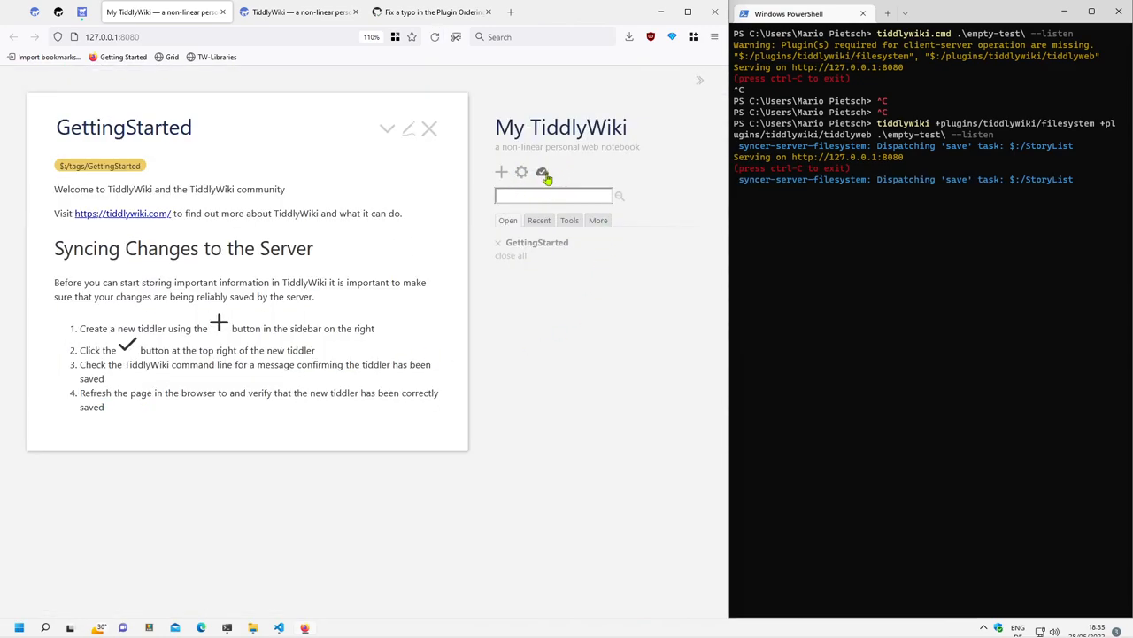
pyautogui.click(542, 172)
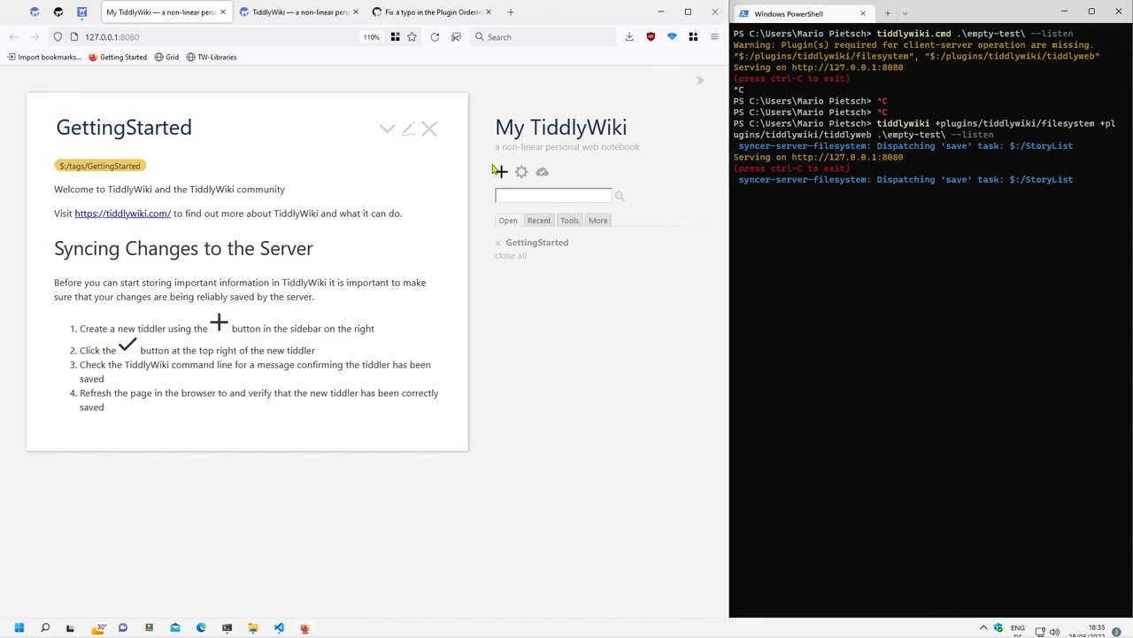
pyautogui.click(499, 170)
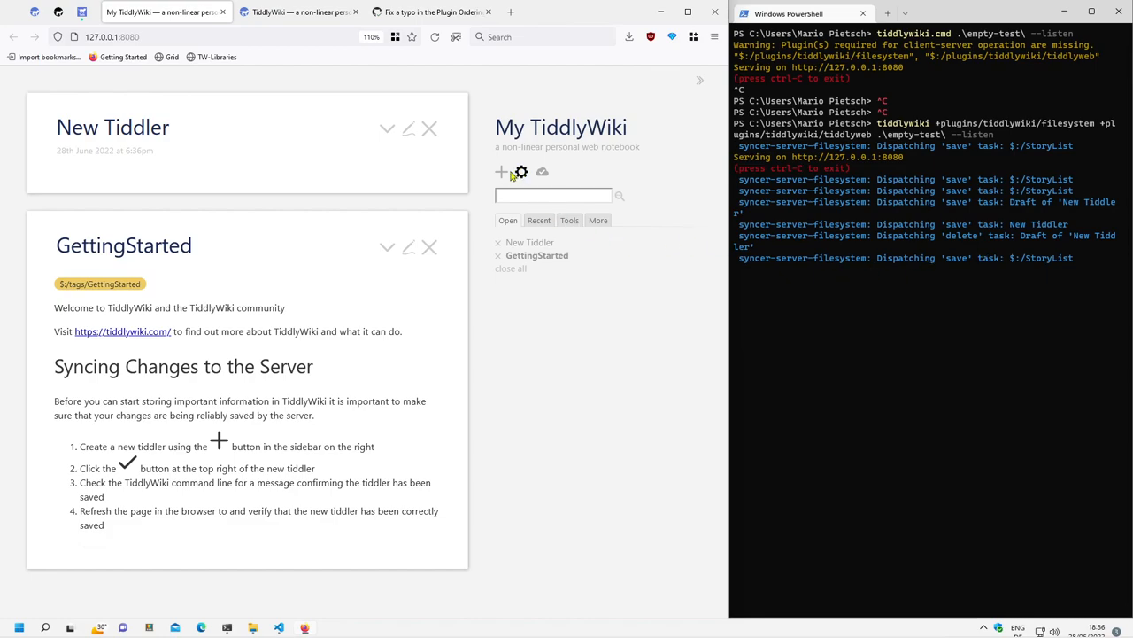
pyautogui.click(428, 127)
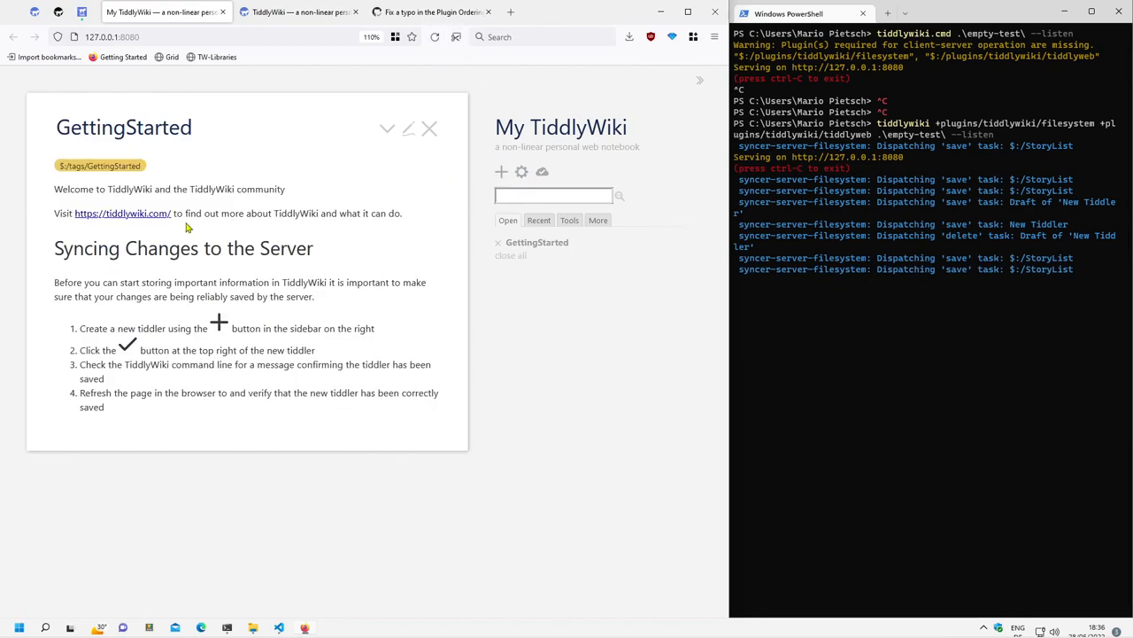
pyautogui.moveTo(353, 533)
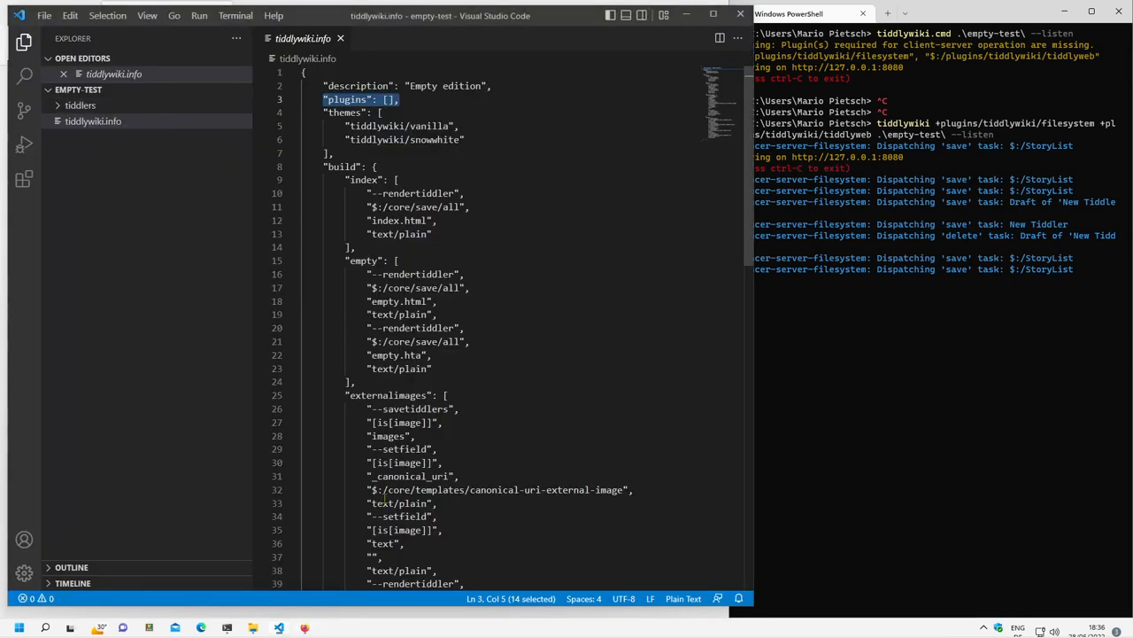
pyautogui.moveTo(496, 352)
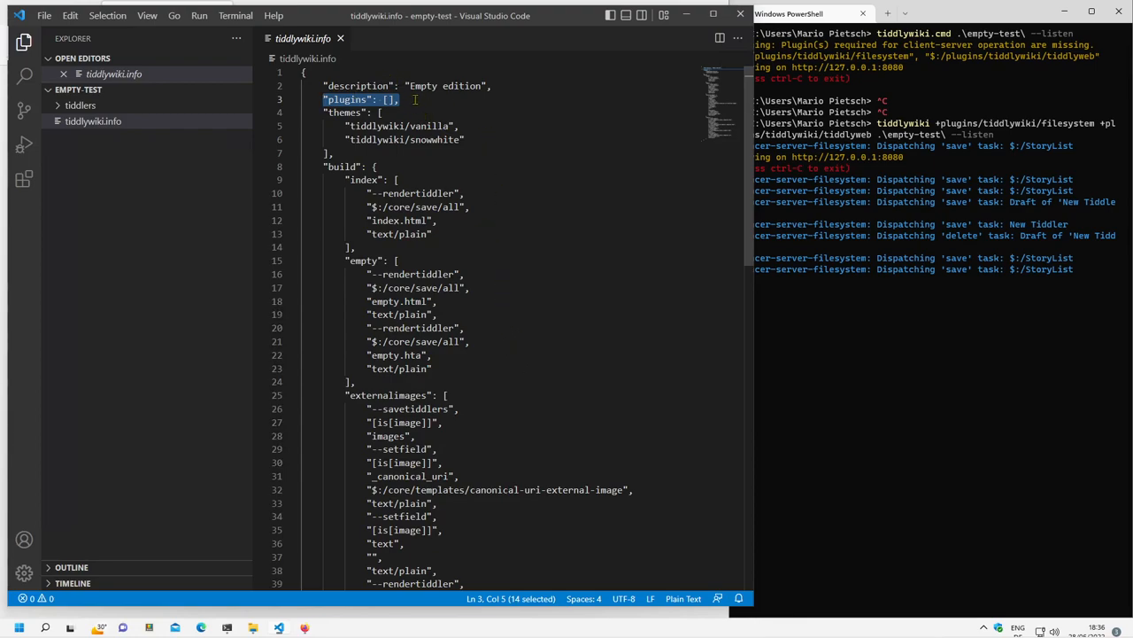
pyautogui.click(399, 99)
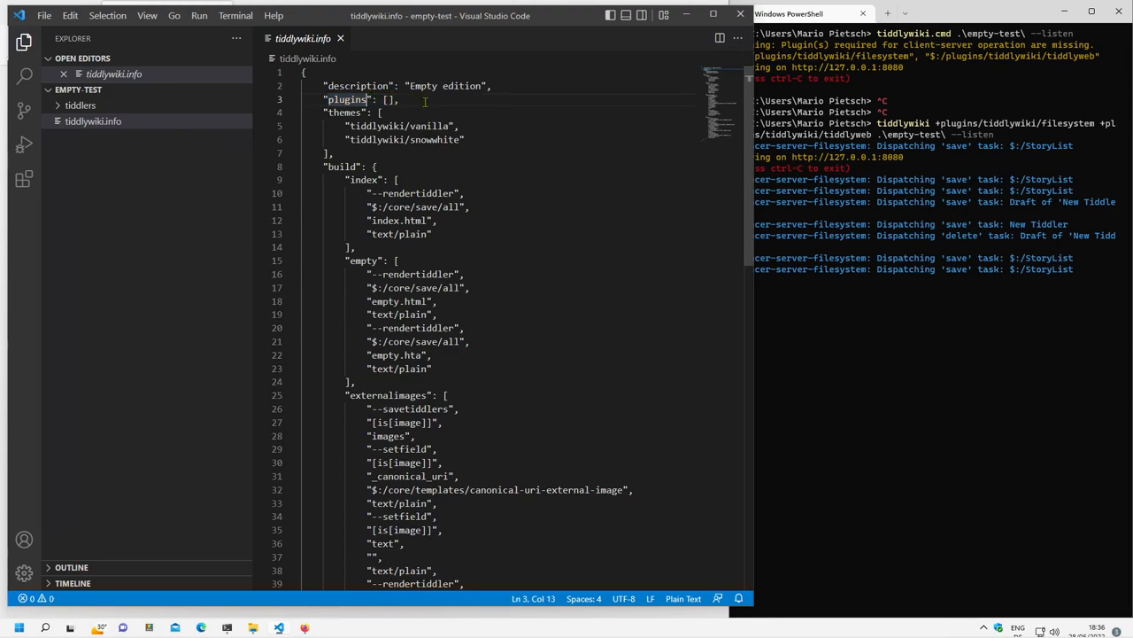
pyautogui.moveTo(446, 166)
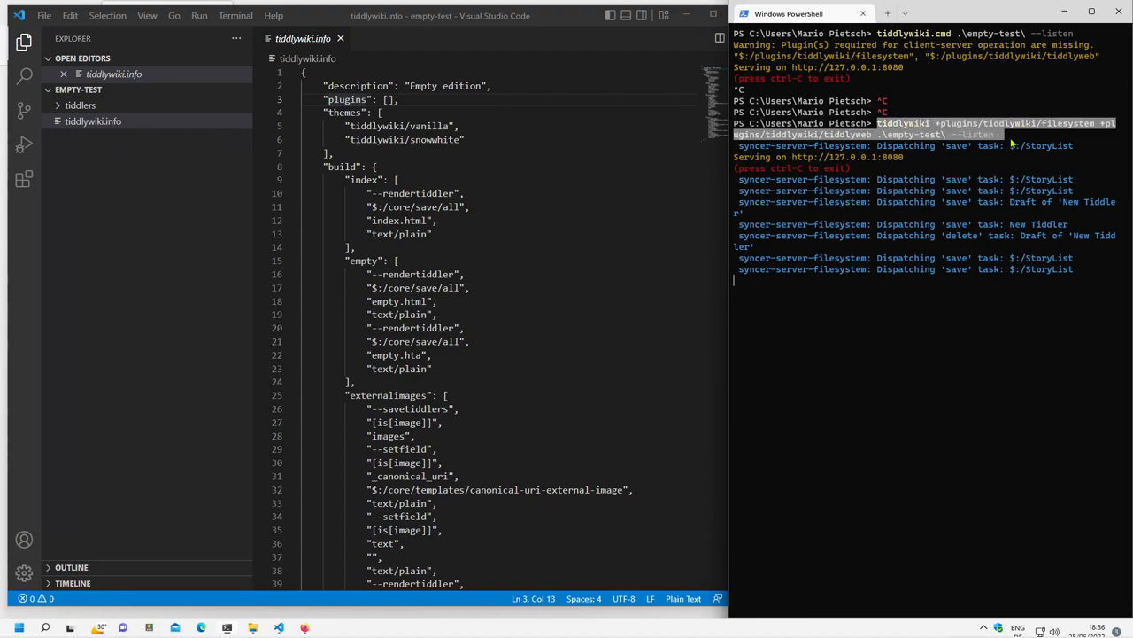
pyautogui.moveTo(292, 630)
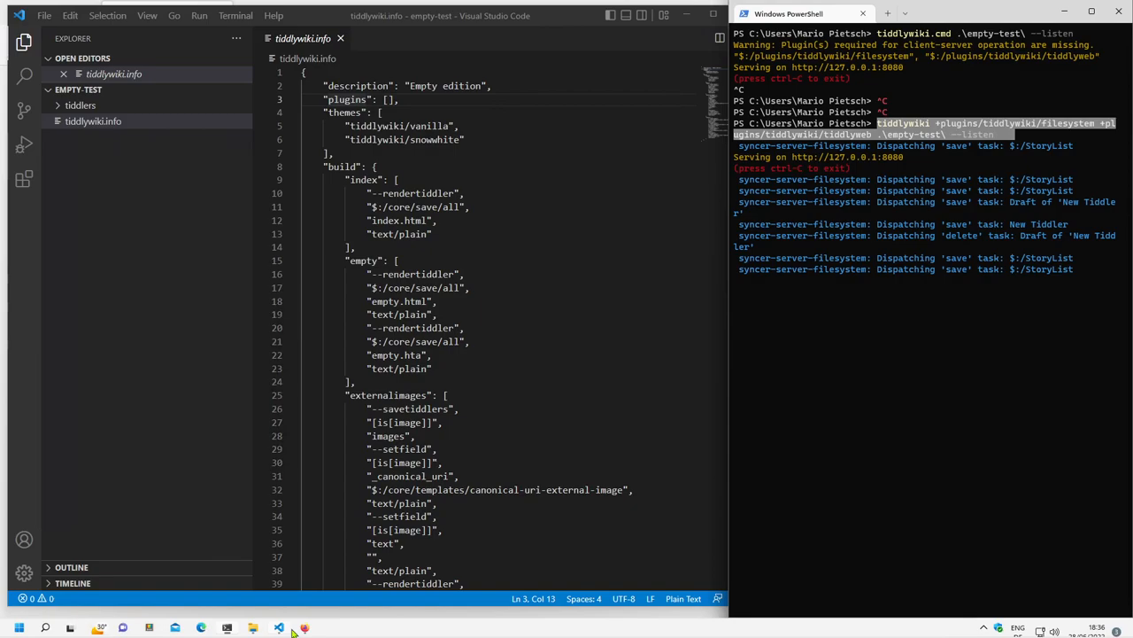
pyautogui.click(200, 627)
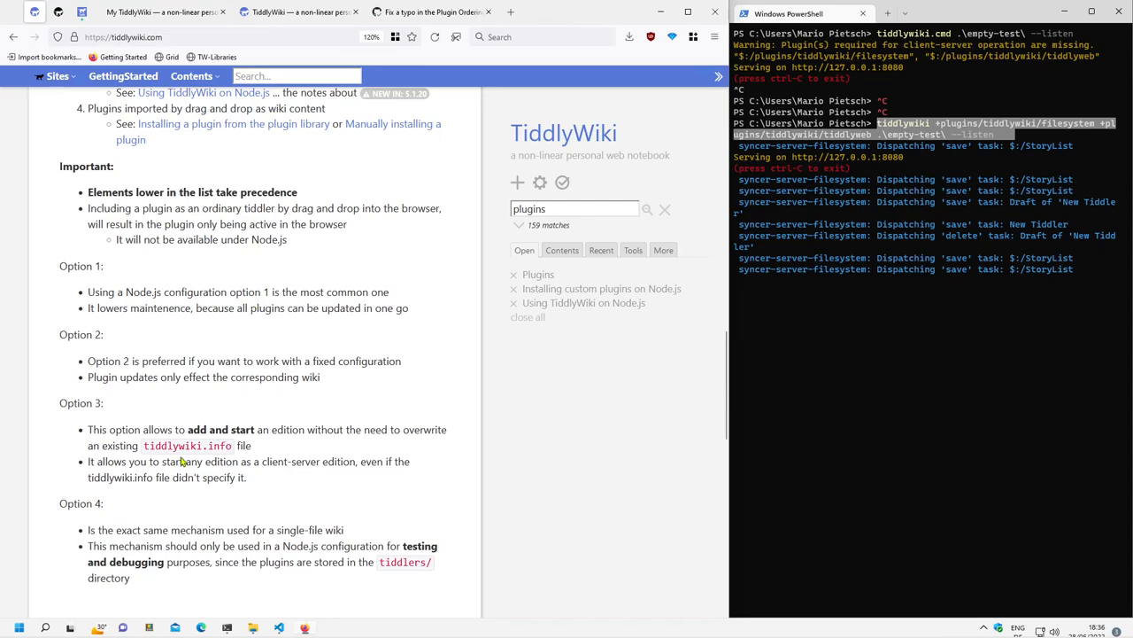
pyautogui.moveTo(99, 436)
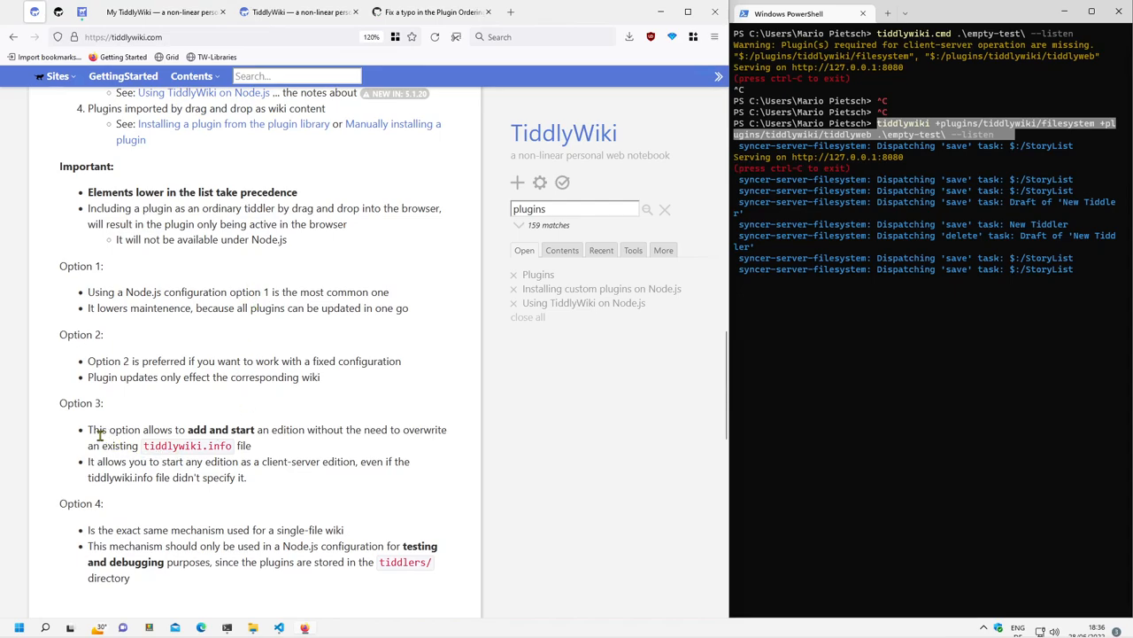
pyautogui.moveTo(89, 430); pyautogui.dragTo(251, 446)
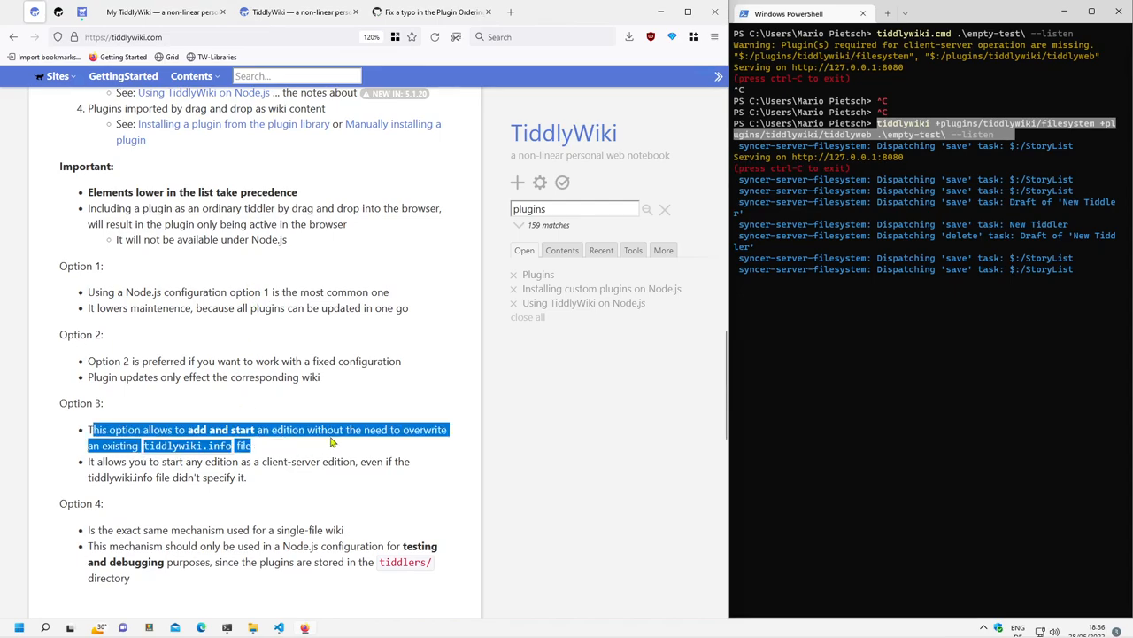
pyautogui.scroll(3)
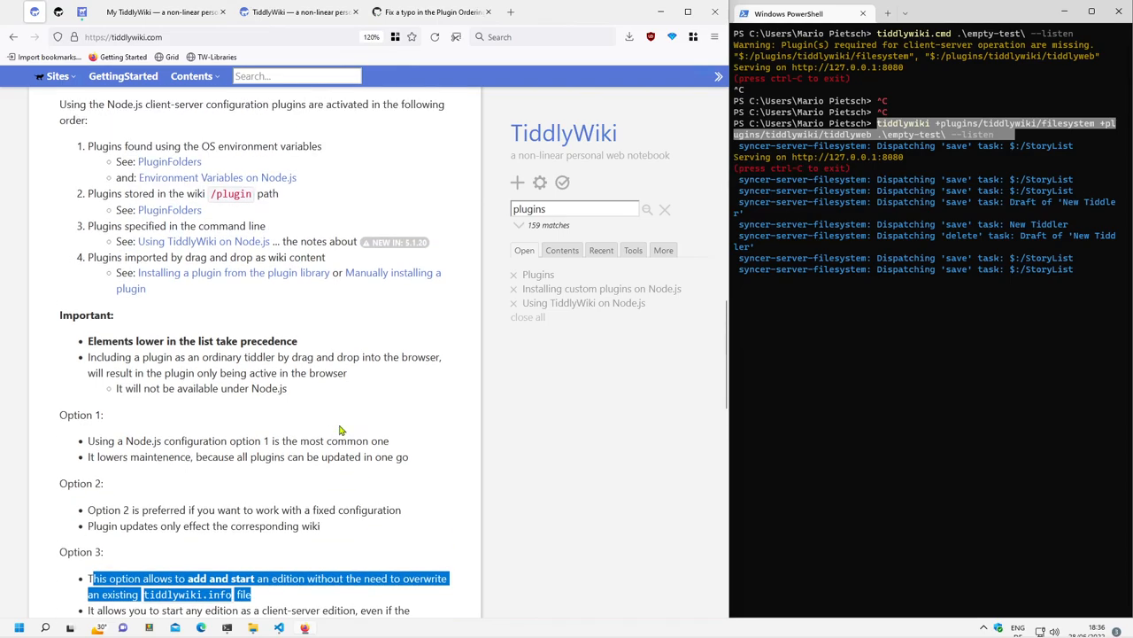
pyautogui.scroll(-3)
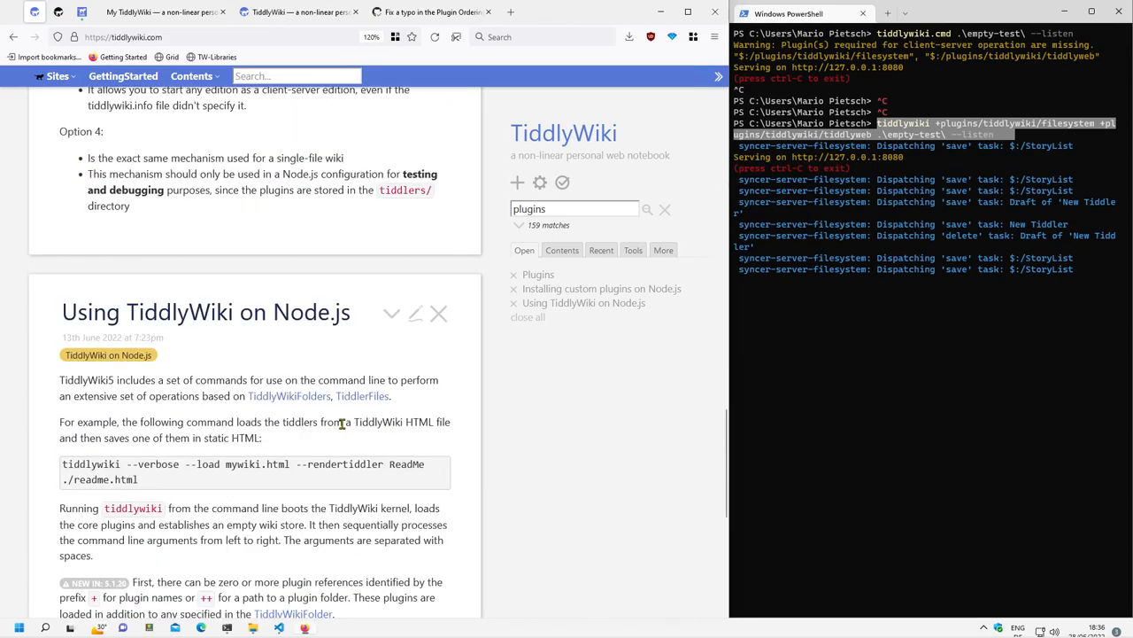
pyautogui.scroll(-3)
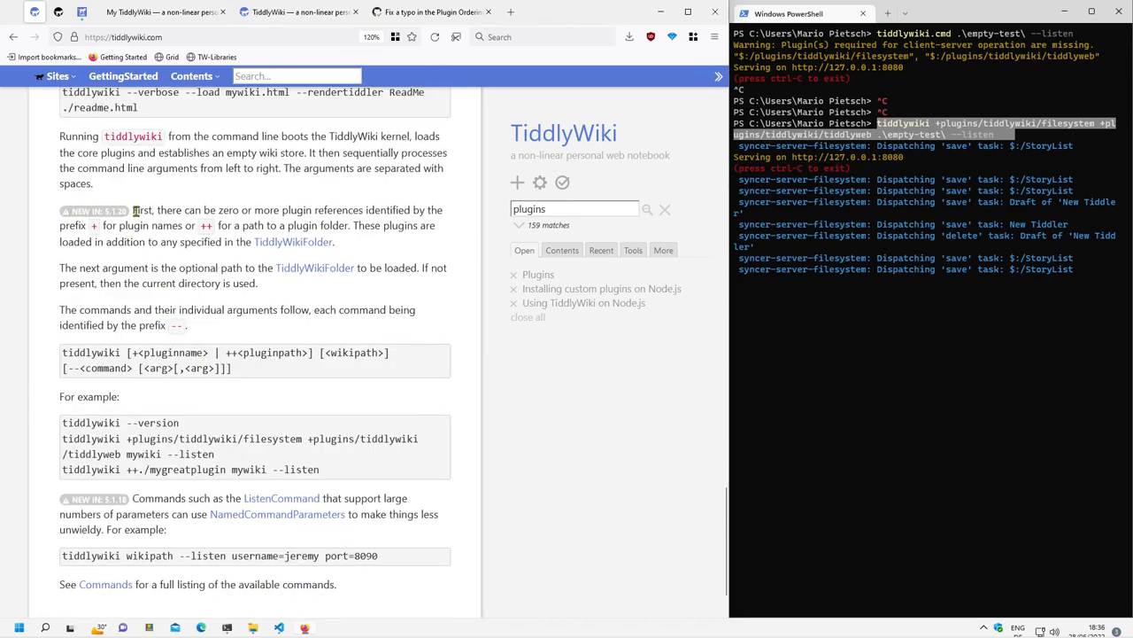
pyautogui.scroll(-3)
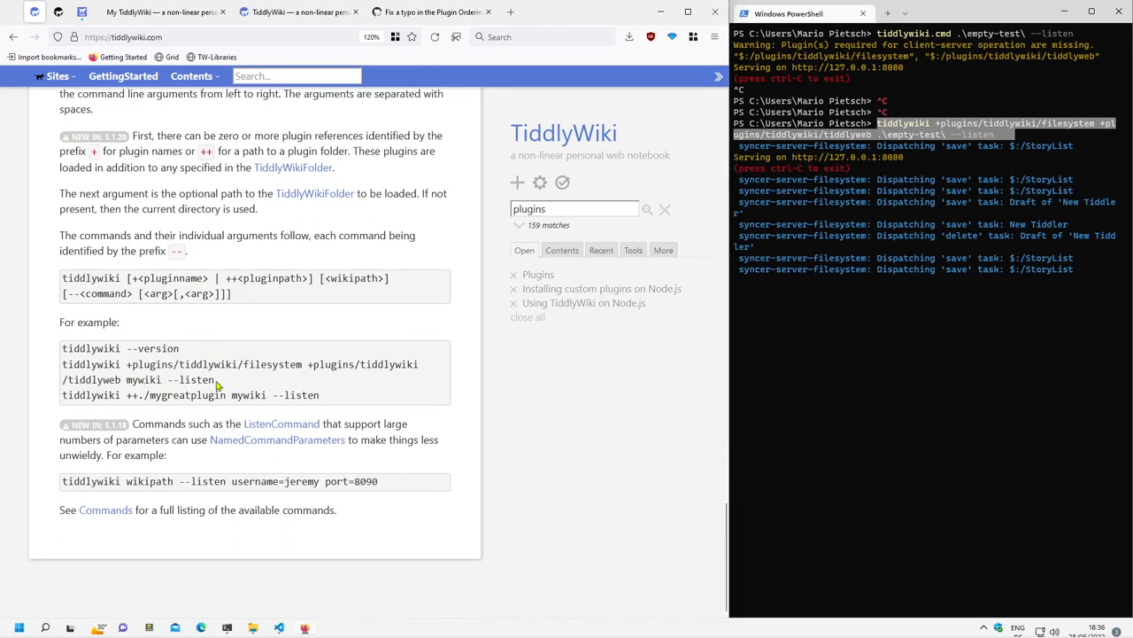
pyautogui.moveTo(62, 365); pyautogui.dragTo(212, 379)
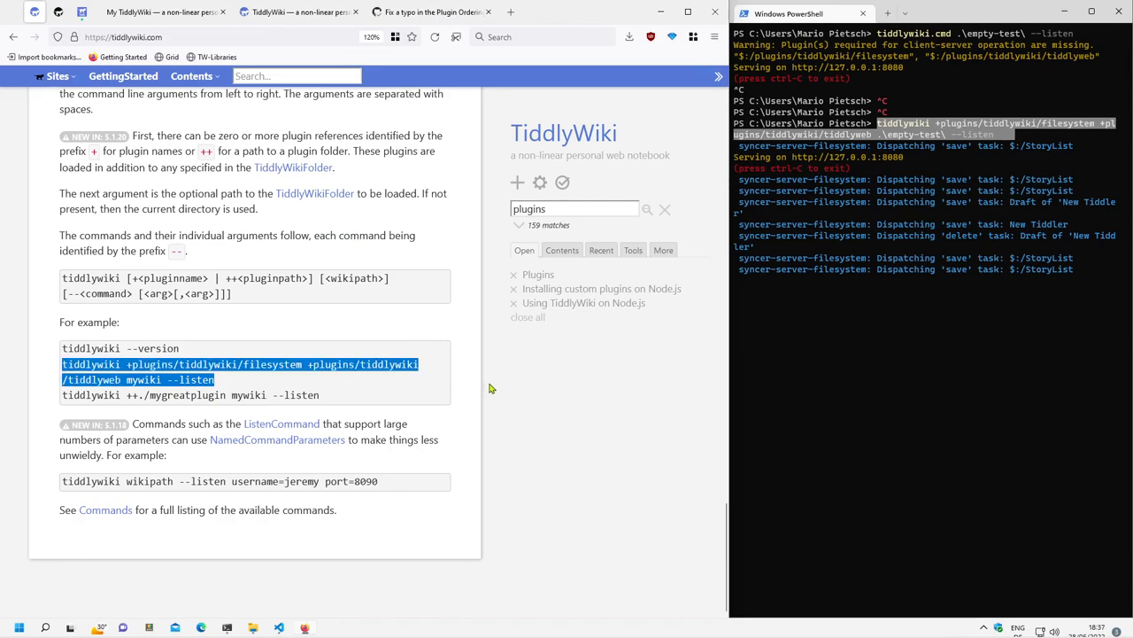
pyautogui.moveTo(542, 362)
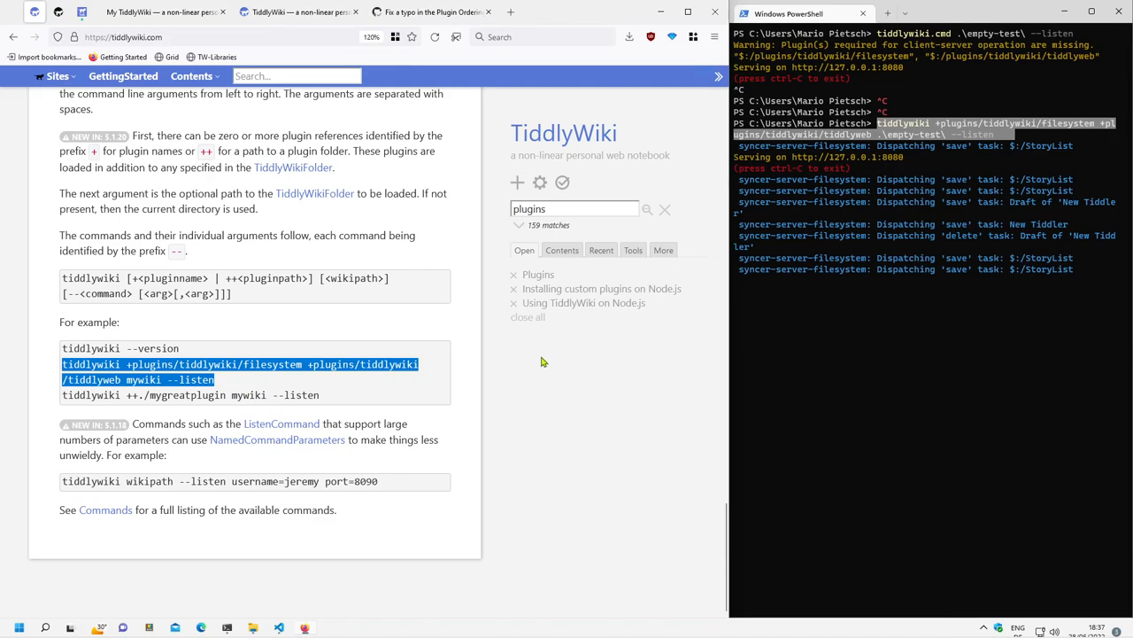